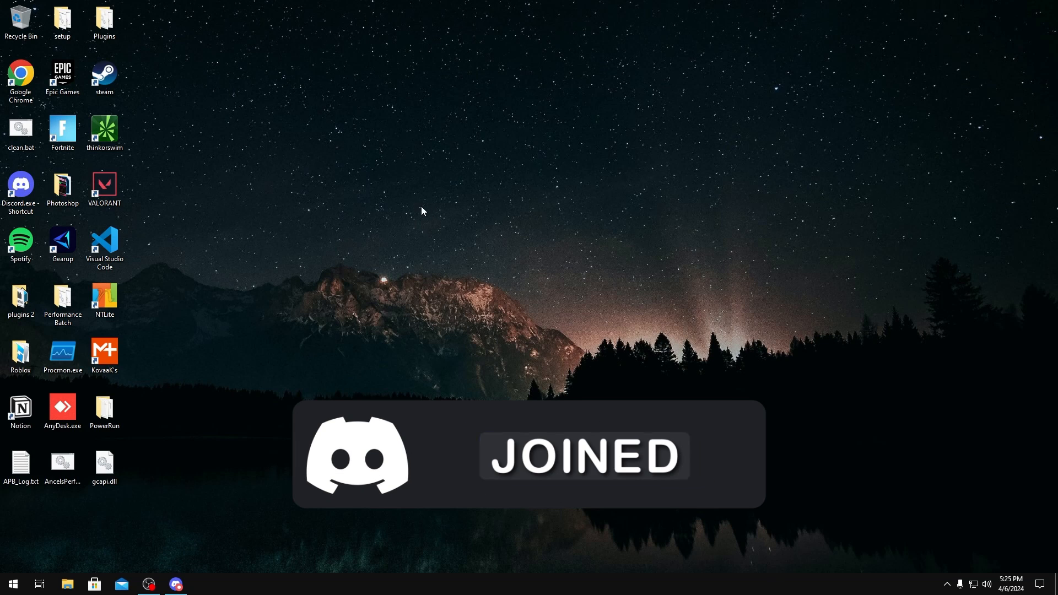
- Download RwX64V1.7.zip from the Discord #programs link, bypassing the danger warning
{"action": "left_click", "coordinate": [174, 583]}
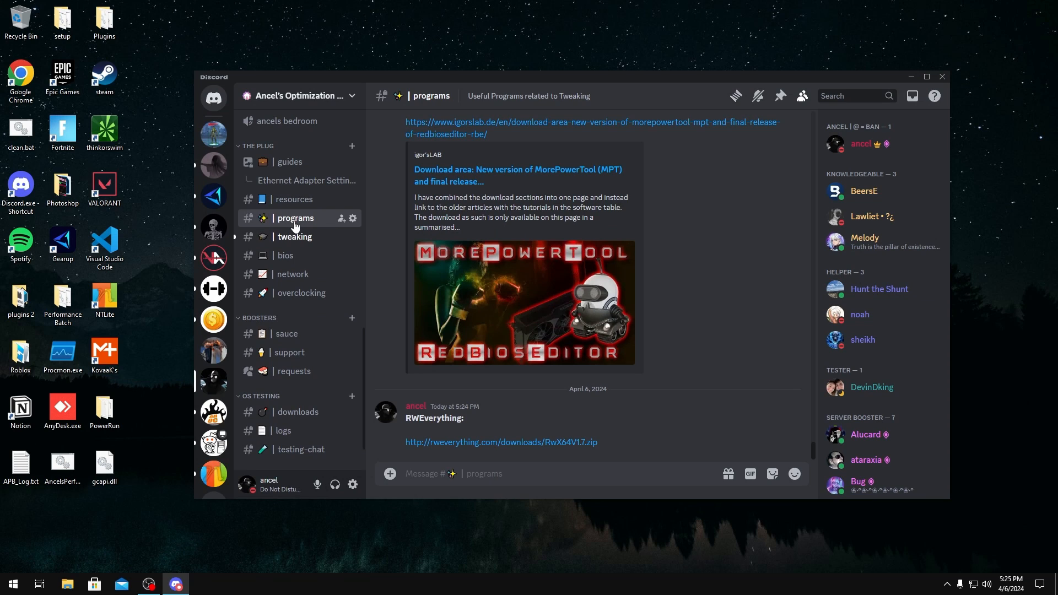
{"action": "mouse_move", "coordinate": [501, 441]}
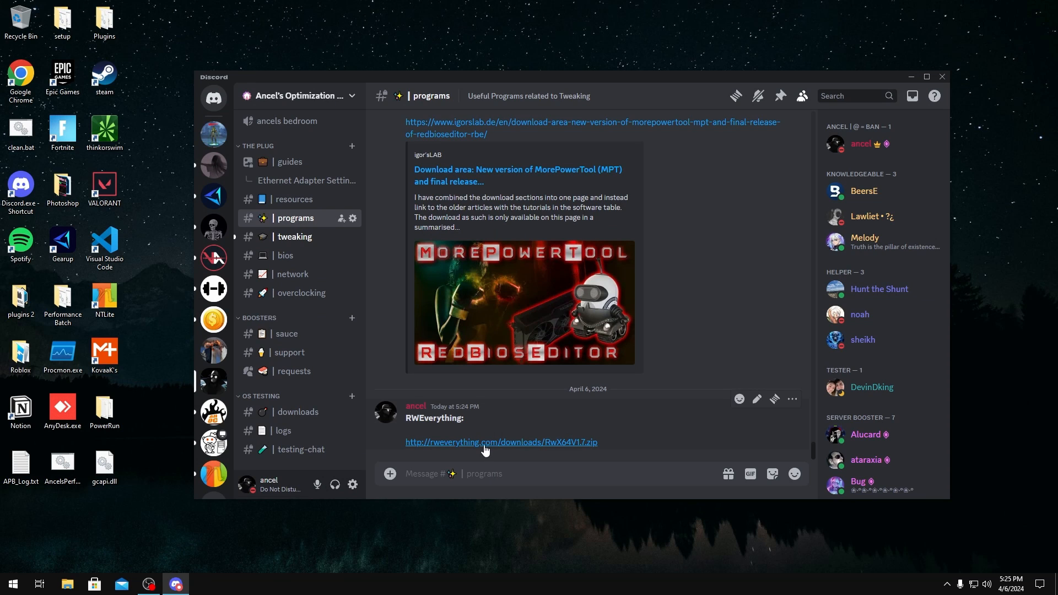
{"action": "left_click", "coordinate": [500, 442]}
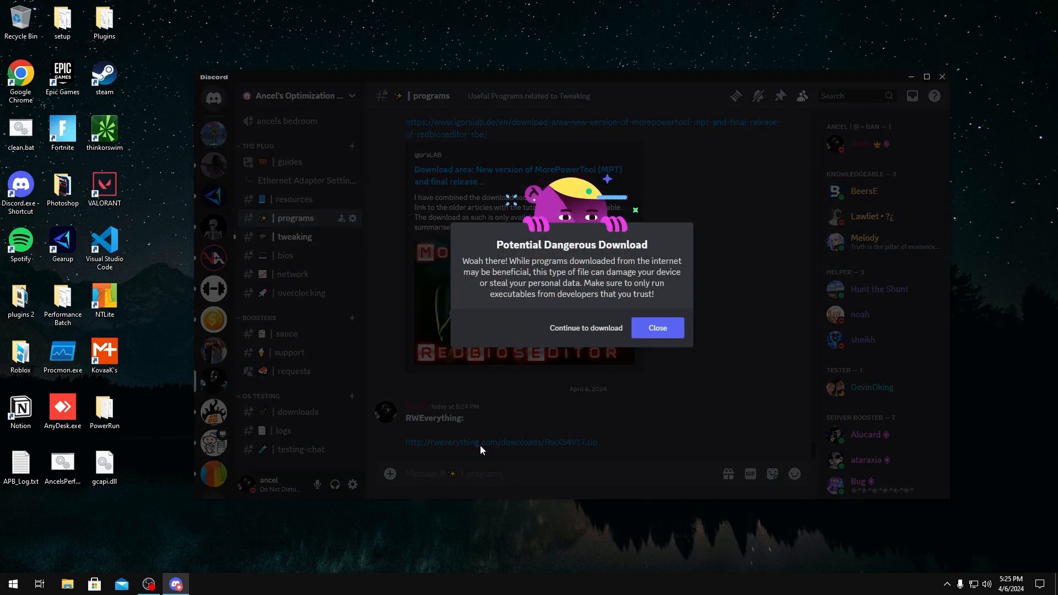
{"action": "left_click", "coordinate": [584, 328]}
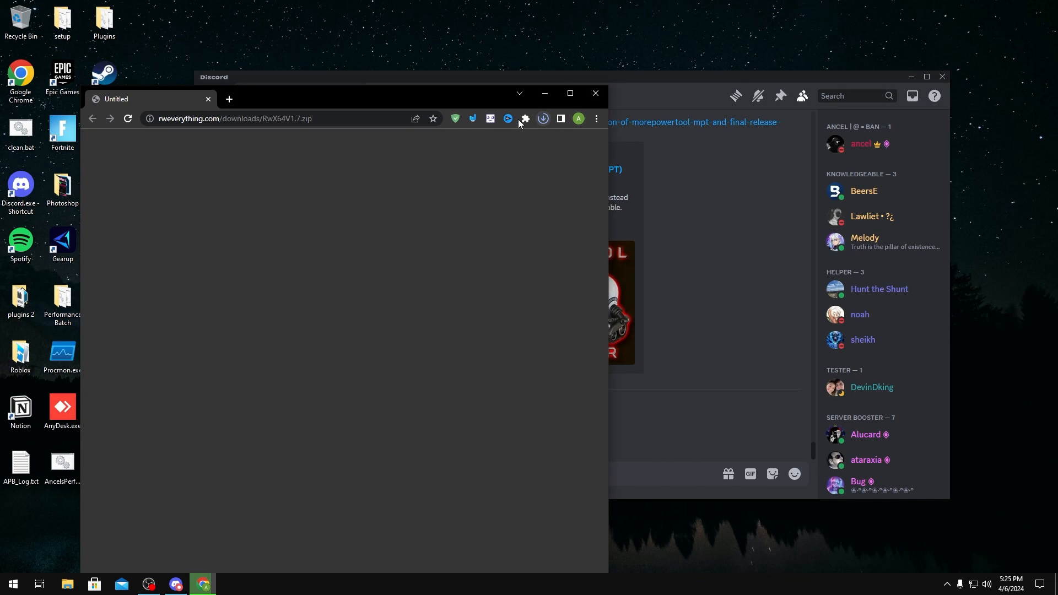
- Open the finished RwX64V1.7 (3).zip download from Chrome's downloads list
{"action": "left_click", "coordinate": [542, 118]}
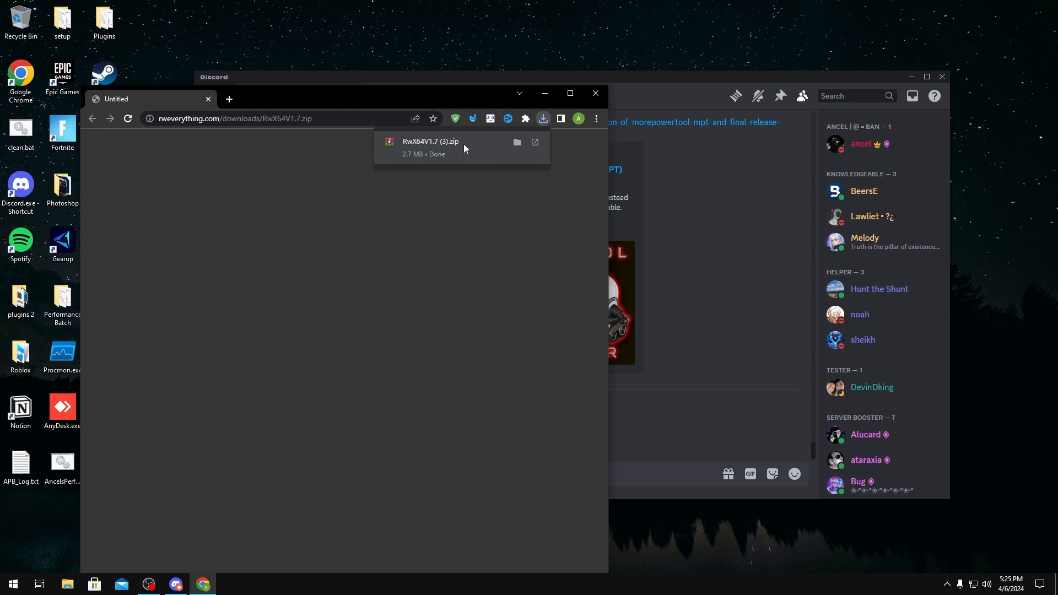
{"action": "left_click", "coordinate": [430, 145]}
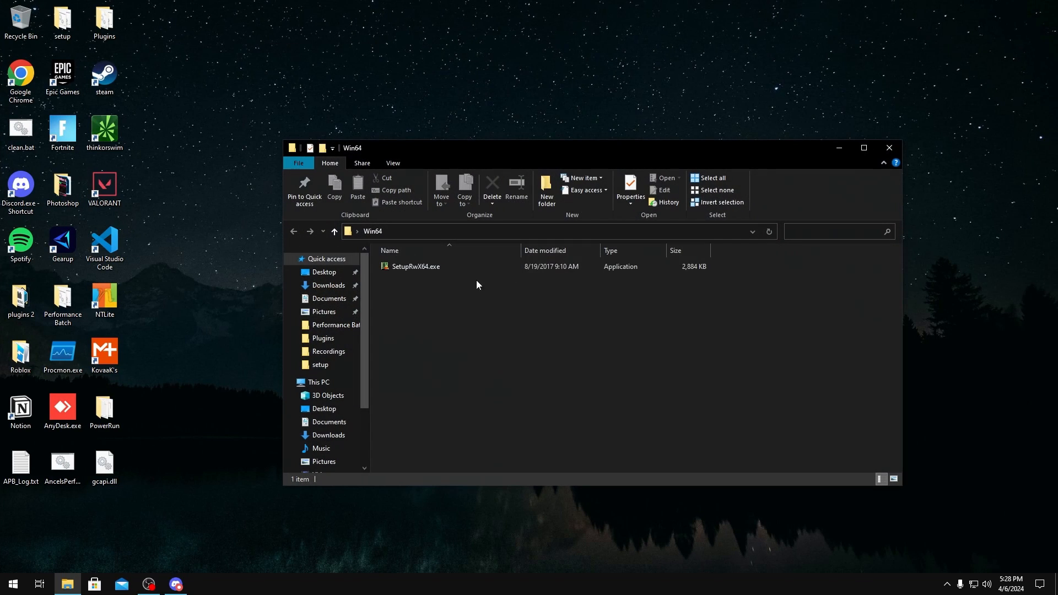
- Install RW-Everything from SetupRwX64.exe using the default folder
{"action": "double_click", "coordinate": [416, 266]}
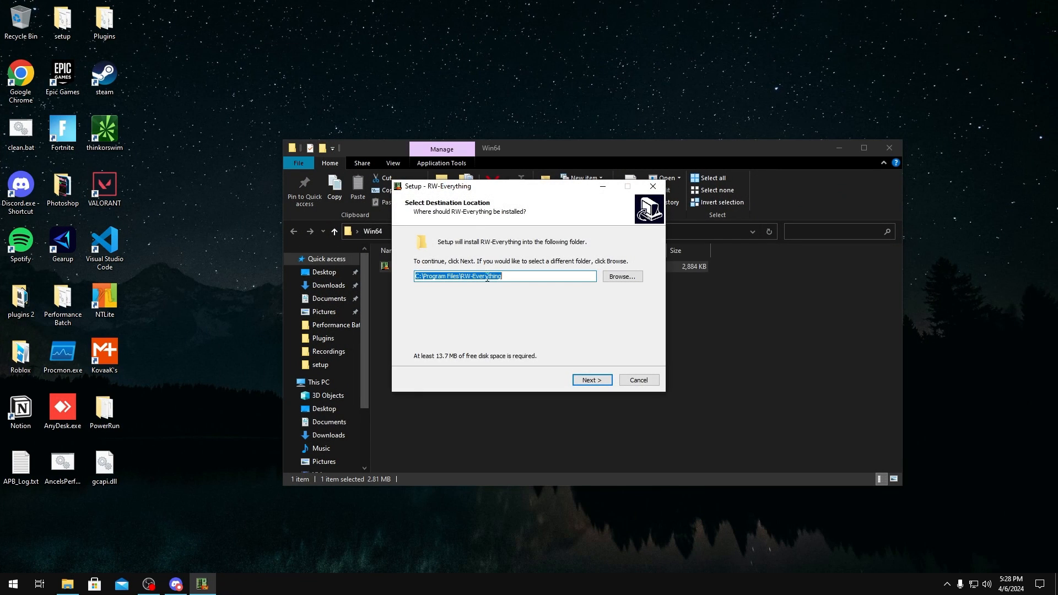
{"action": "left_click", "coordinate": [591, 379]}
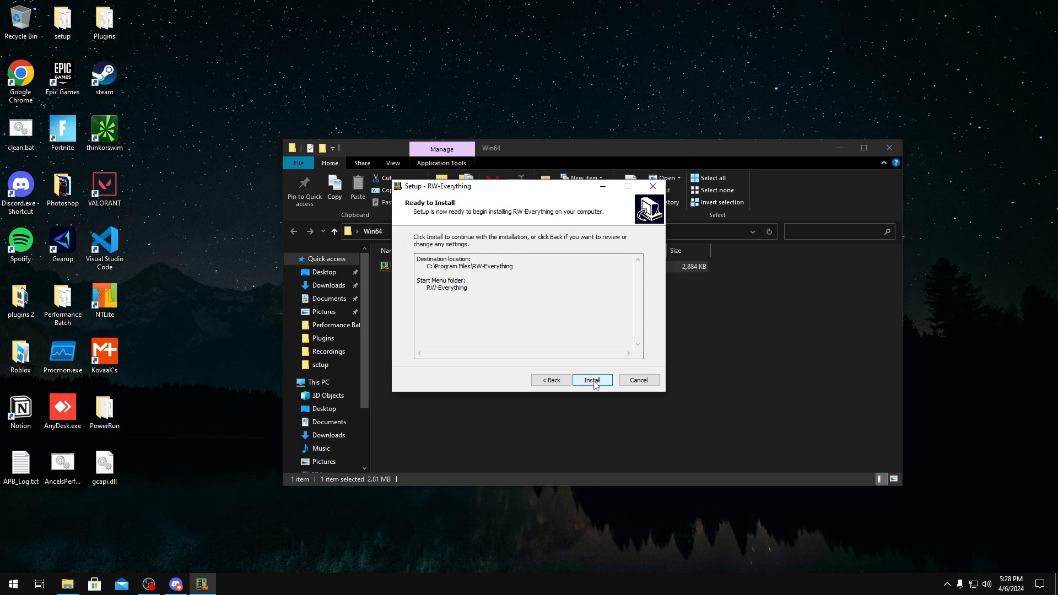
{"action": "left_click", "coordinate": [591, 380]}
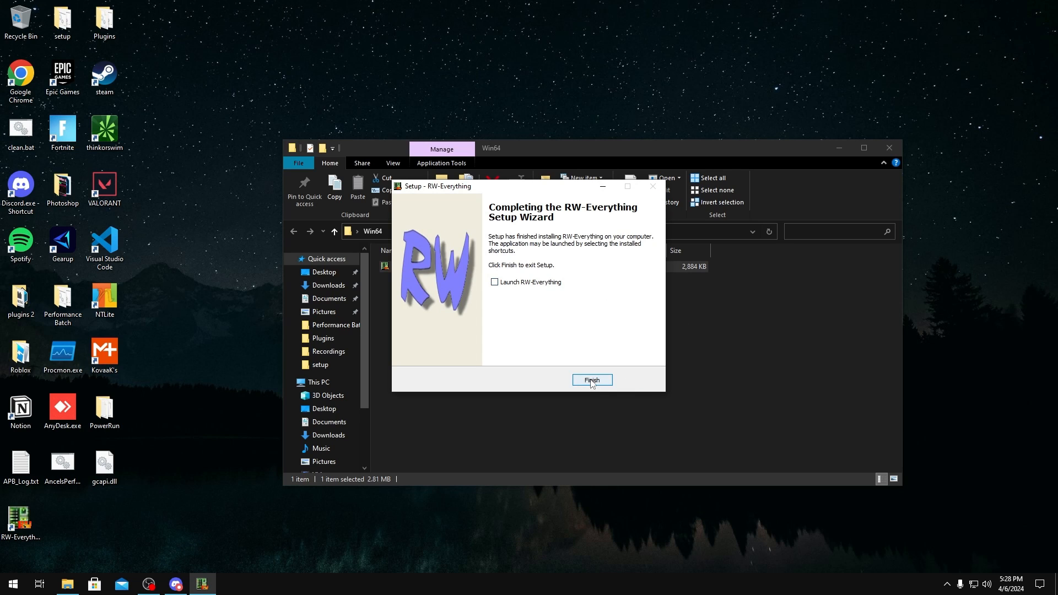
{"action": "left_click", "coordinate": [591, 379]}
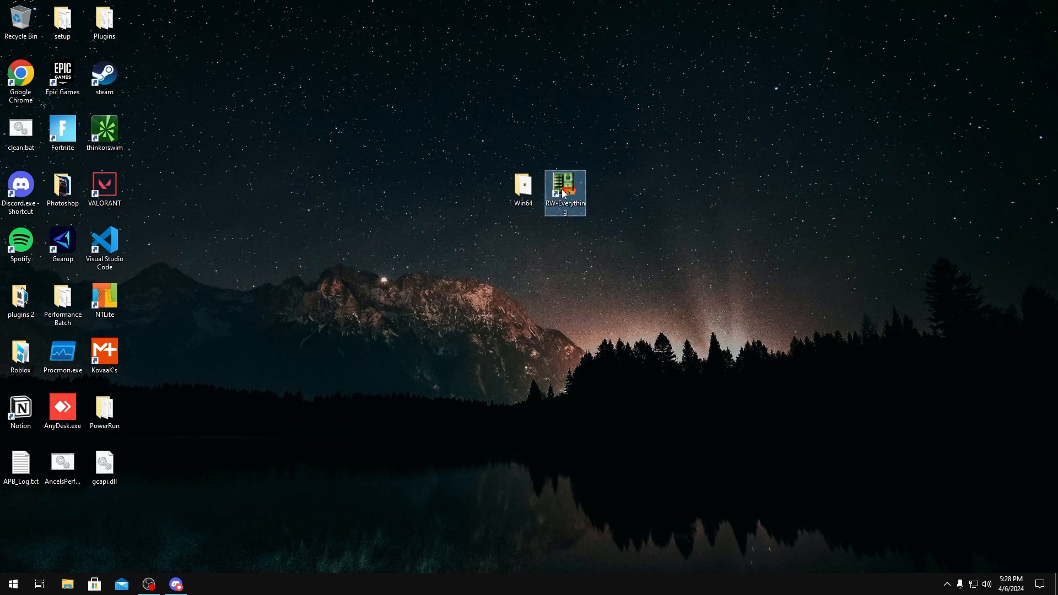
- Launch RW-Everything as administrator from its desktop shortcut
{"action": "right_click", "coordinate": [564, 193]}
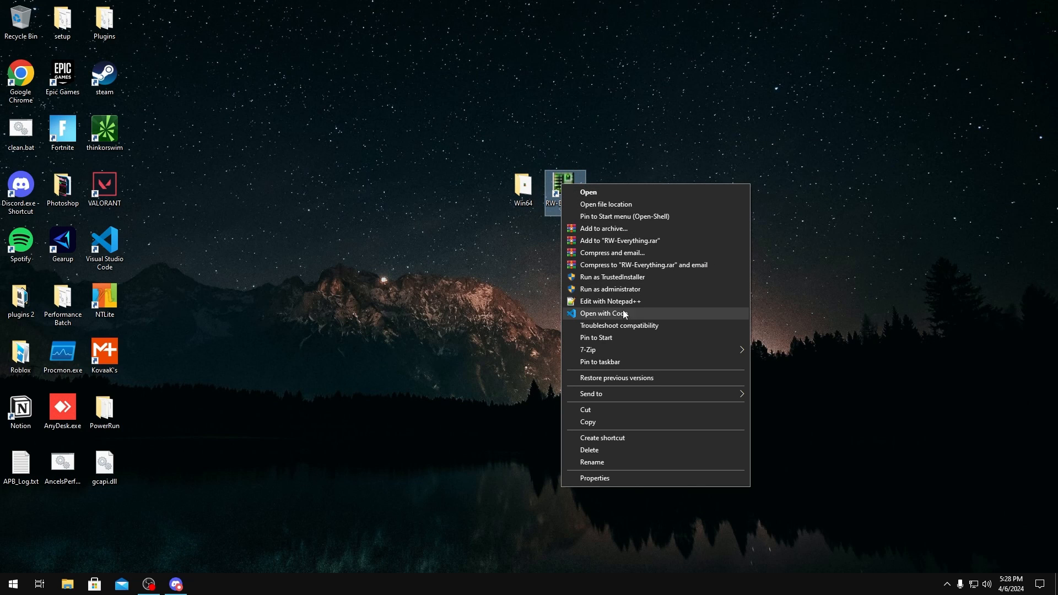
{"action": "left_click", "coordinate": [611, 288]}
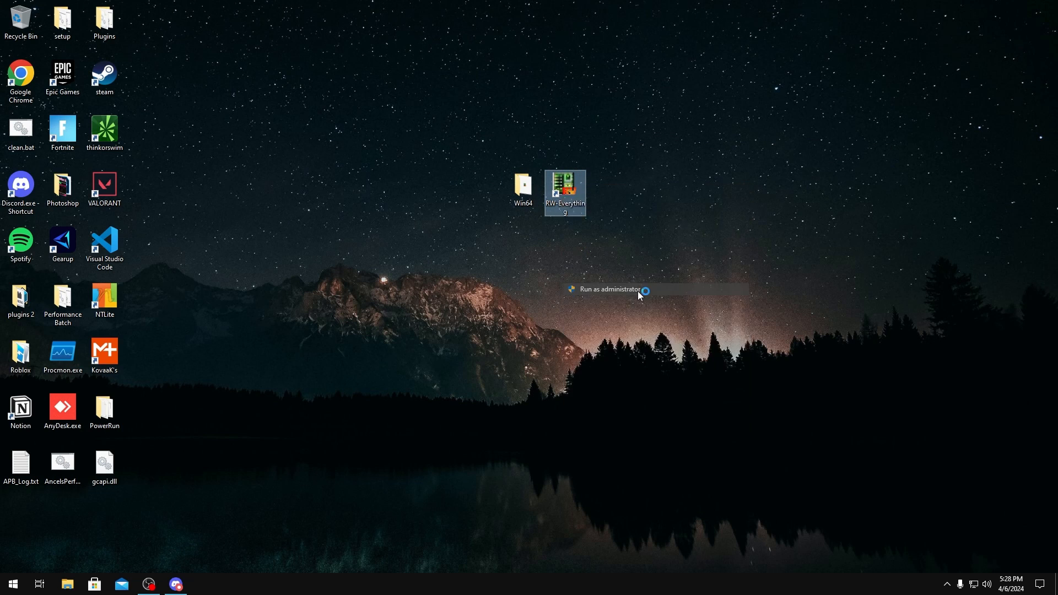
{"action": "left_click", "coordinate": [606, 289]}
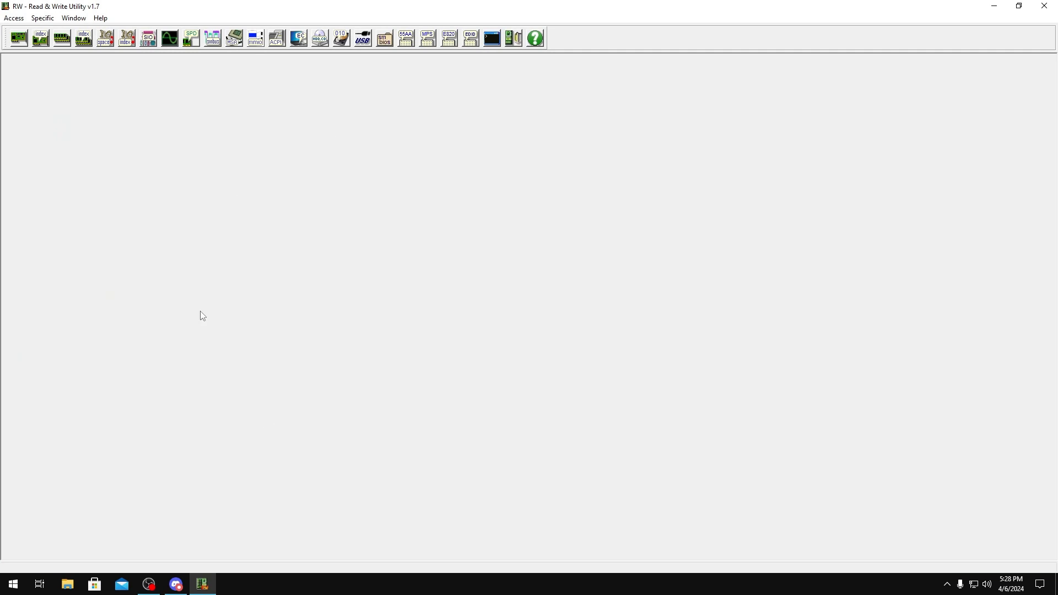
{"action": "mouse_move", "coordinate": [125, 312]}
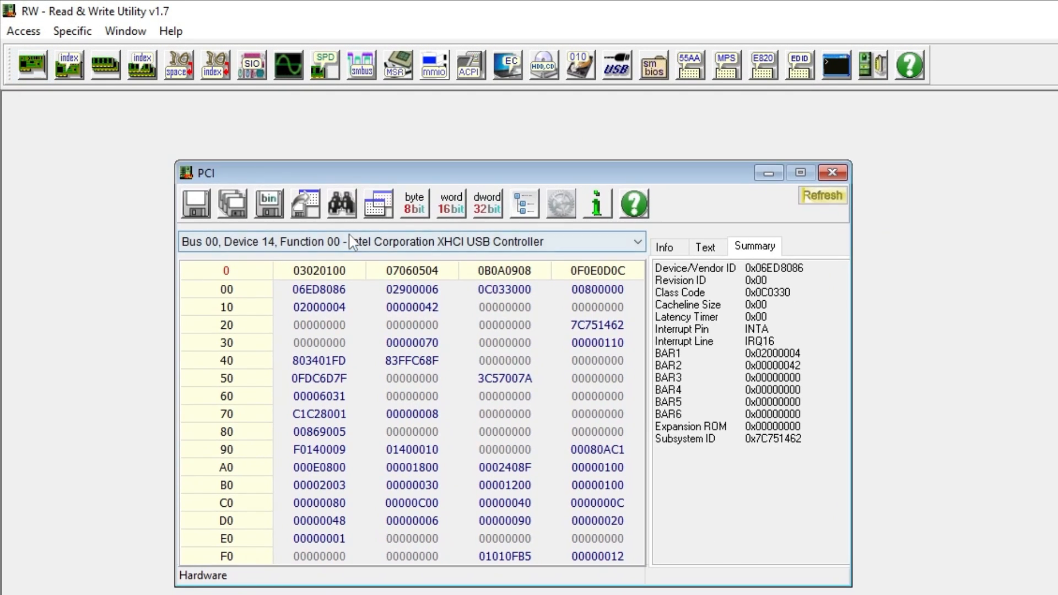
- Select the Intel XHCI USB Controller and open memory at its BAR1 address 0x2000000
{"action": "left_click", "coordinate": [635, 242]}
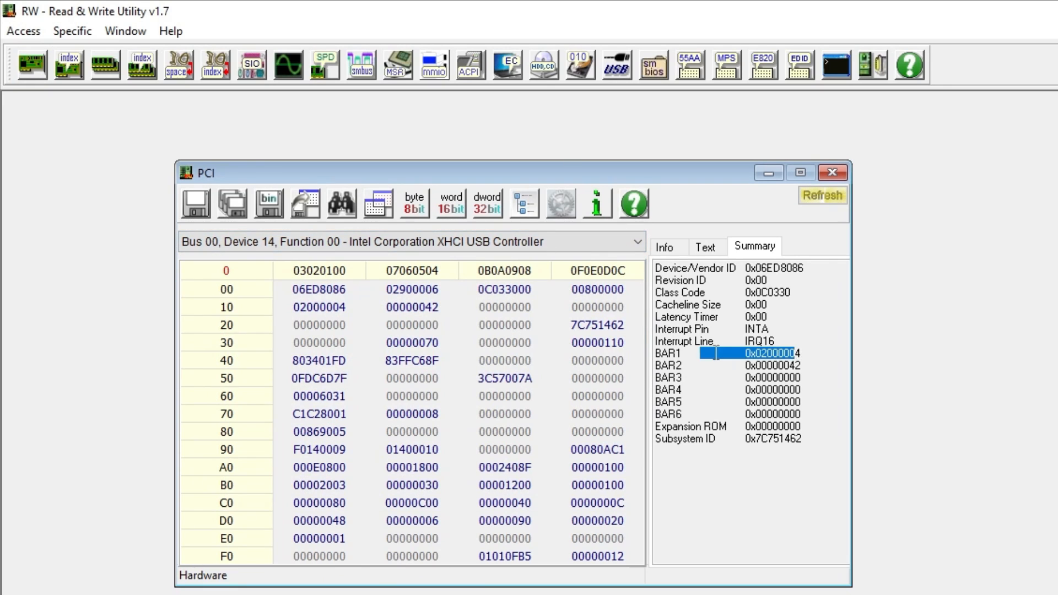
{"action": "left_click", "coordinate": [318, 307]}
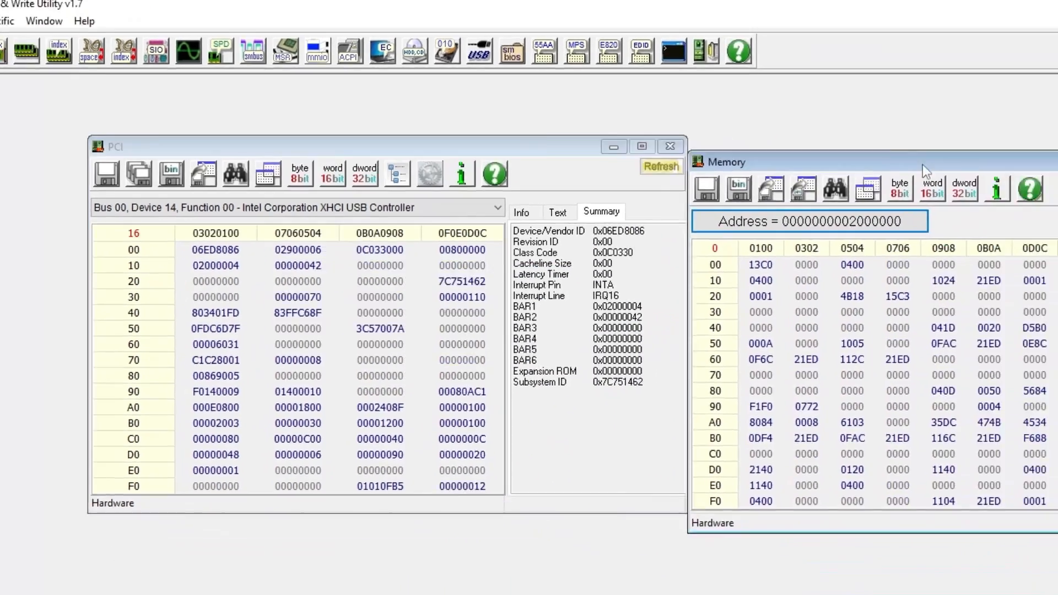
{"action": "left_click", "coordinate": [935, 189]}
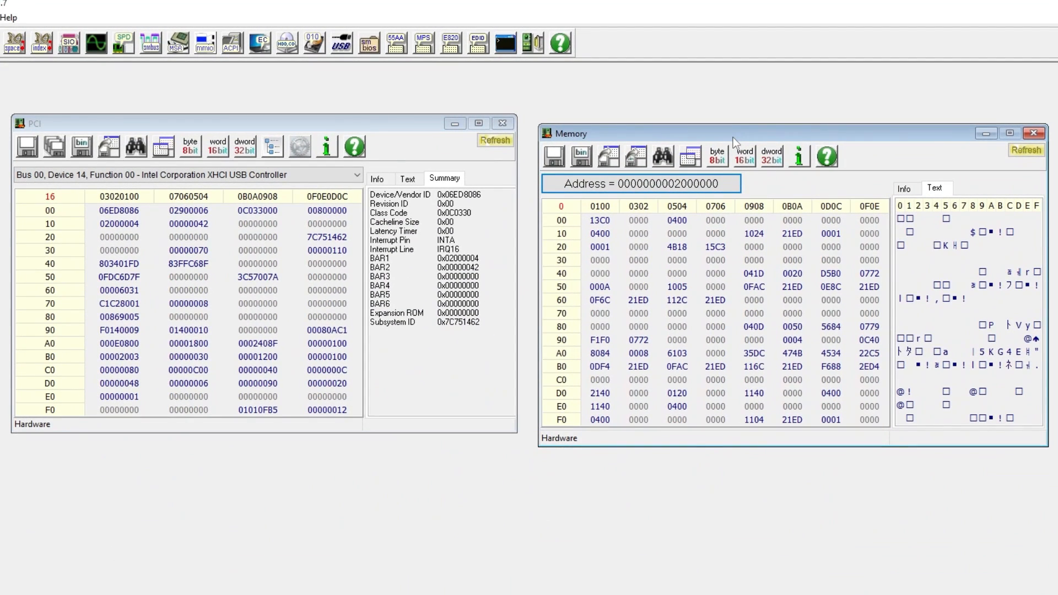
{"action": "mouse_move", "coordinate": [492, 251]}
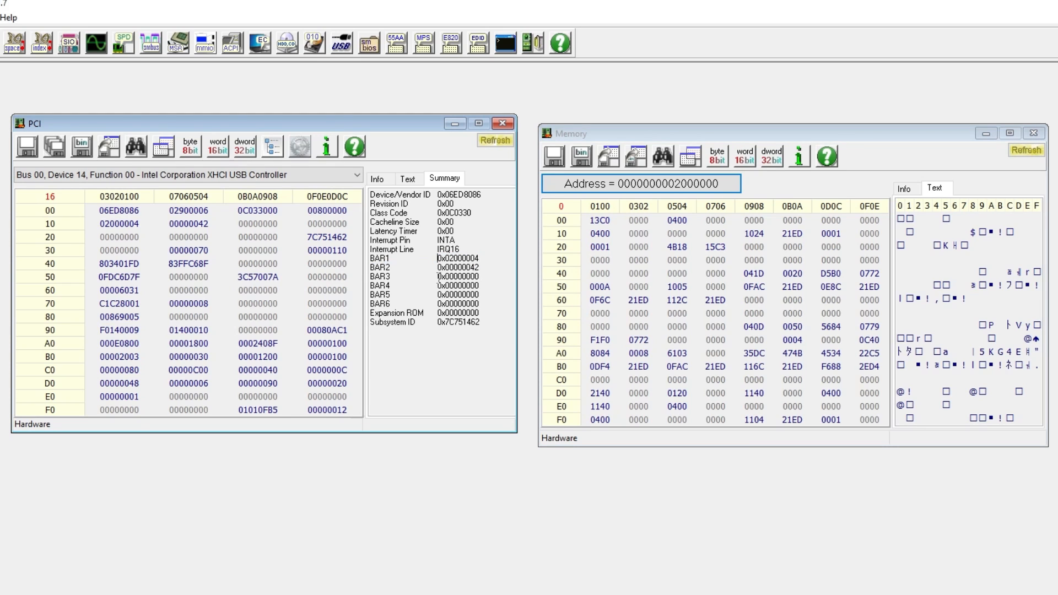
{"action": "left_click", "coordinate": [633, 156]}
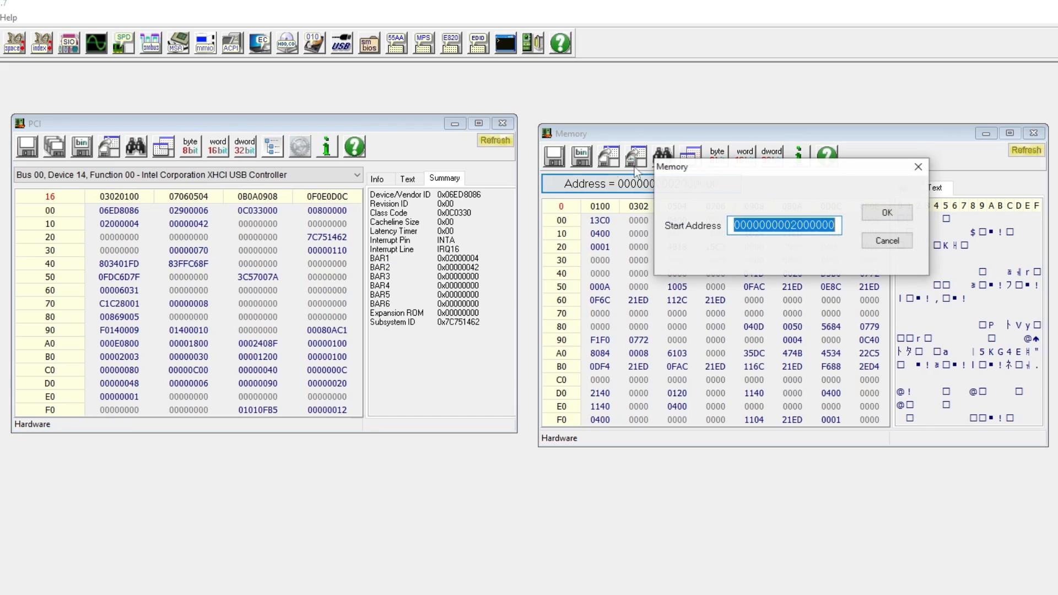
{"action": "mouse_move", "coordinate": [719, 193]}
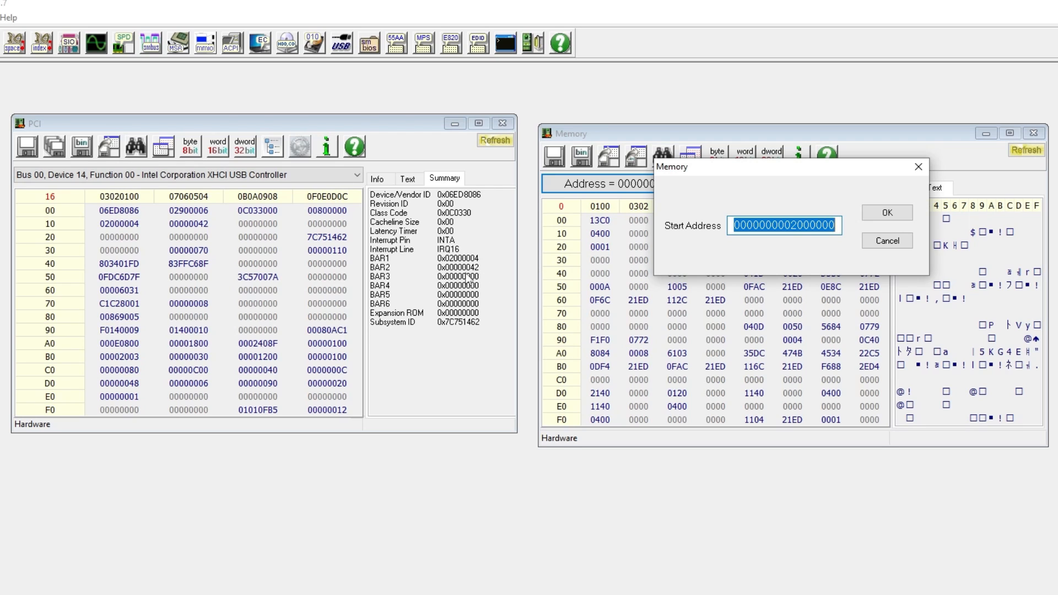
{"action": "type", "text": "42"}
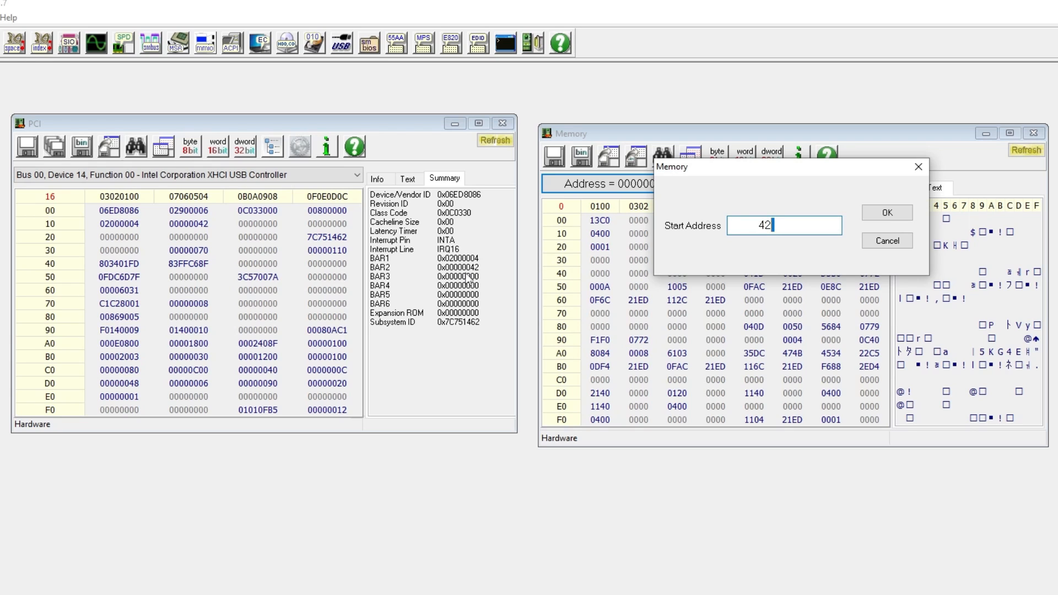
{"action": "type", "text": "0200"}
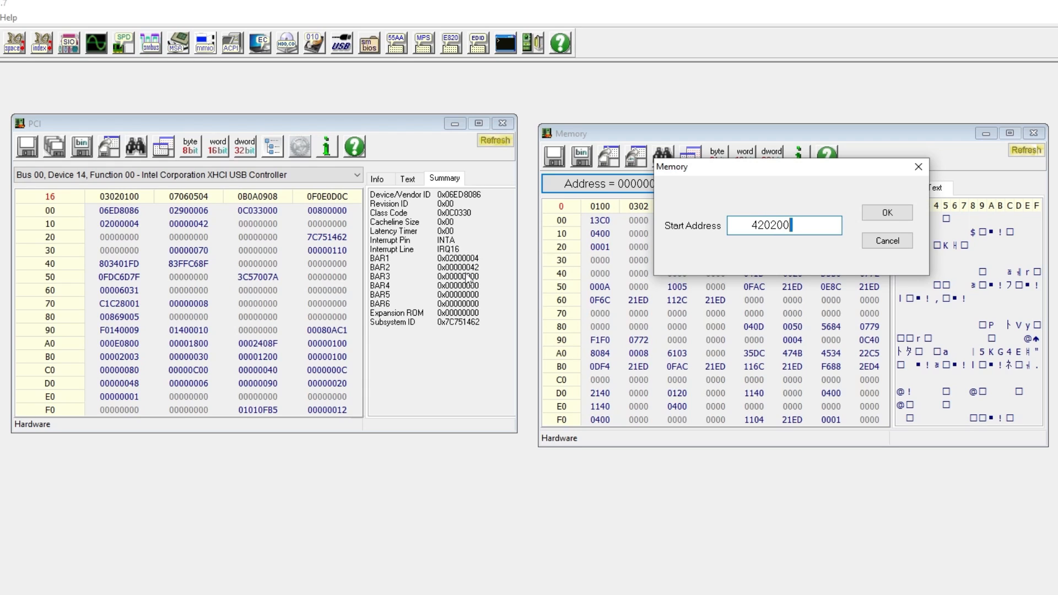
{"action": "type", "text": "000"}
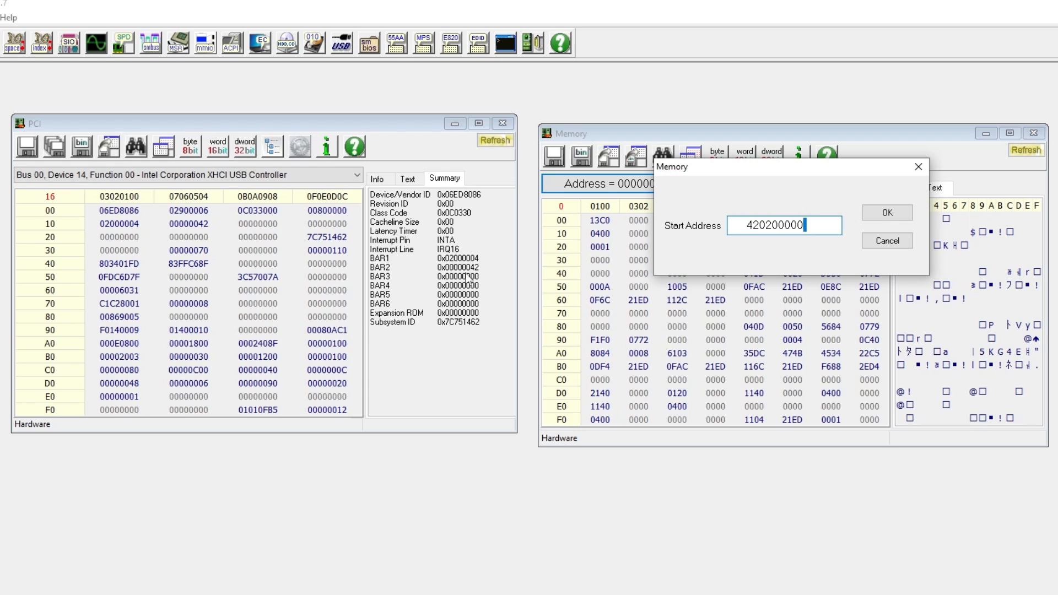
{"action": "type", "text": "4"}
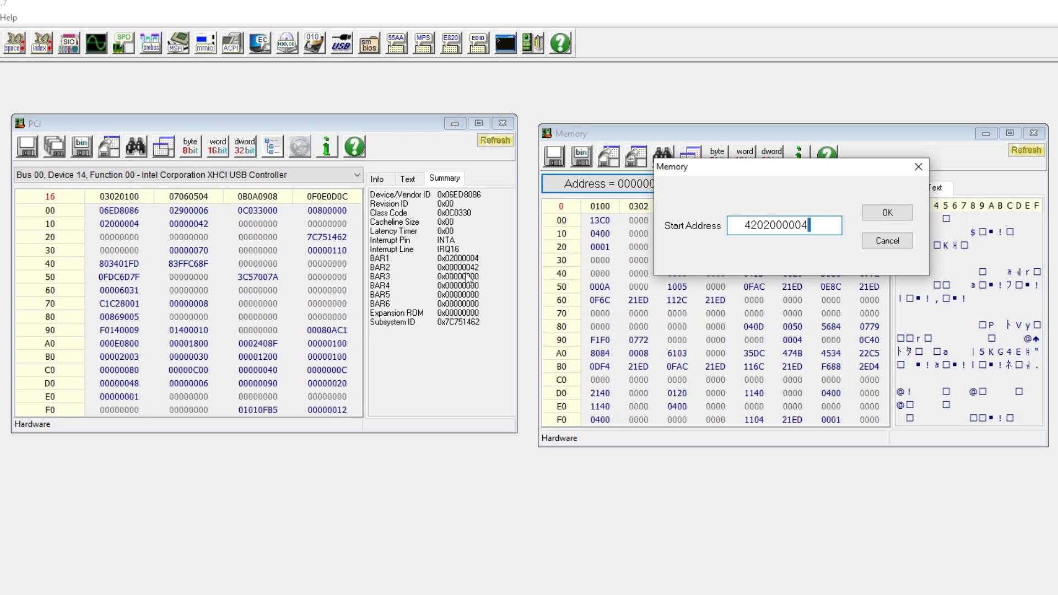
{"action": "key", "text": "Backspace"}
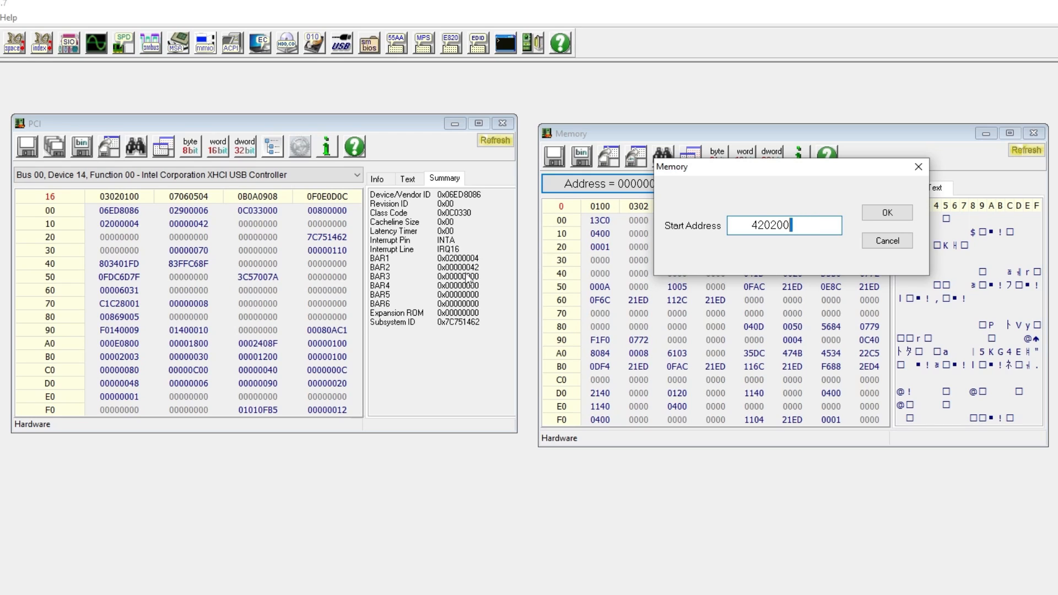
{"action": "type", "text": "202"}
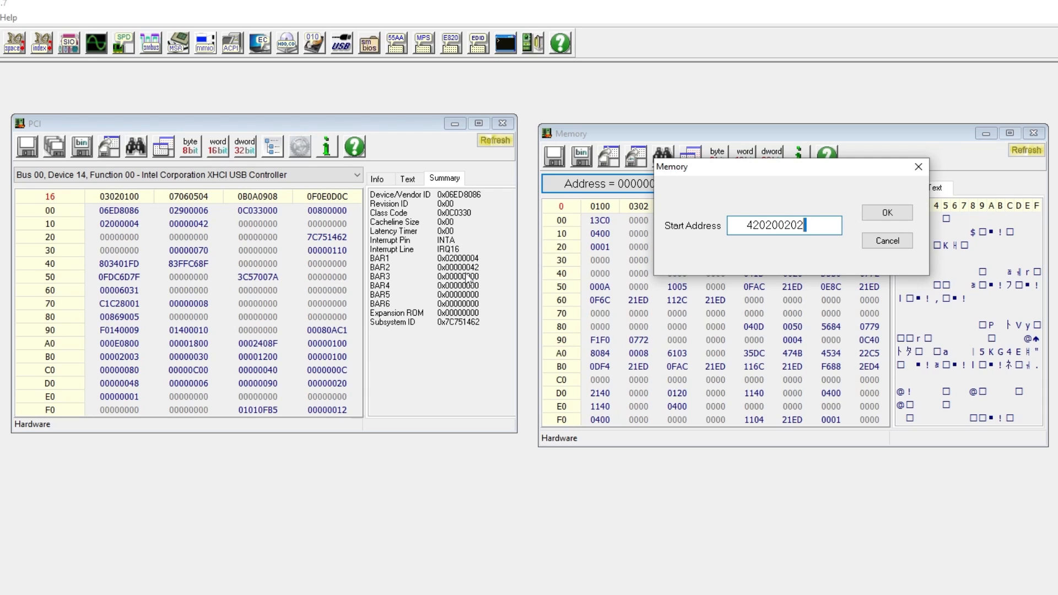
{"action": "type", "text": "4"}
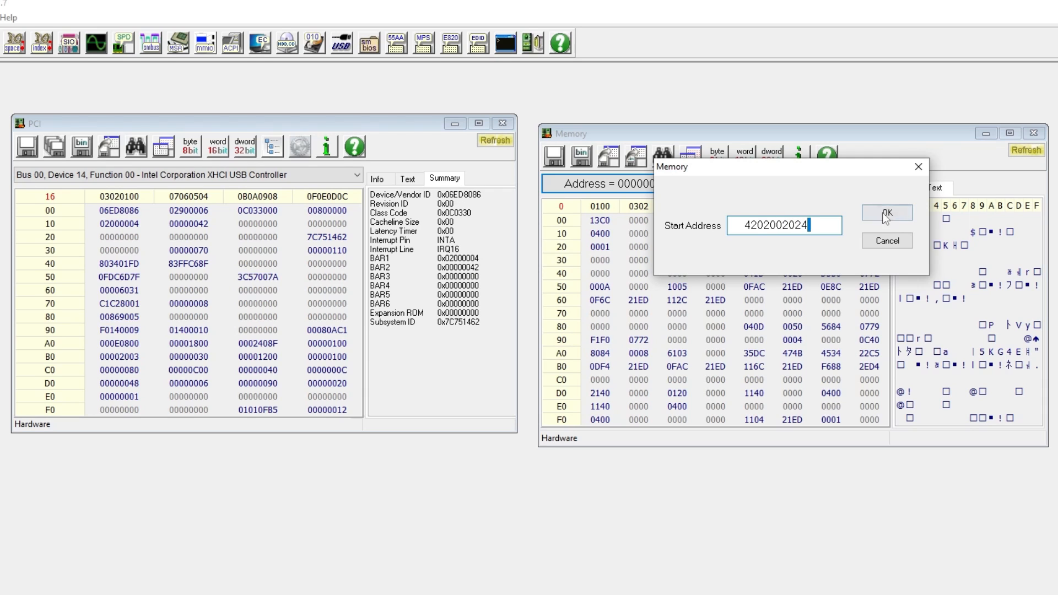
{"action": "left_click", "coordinate": [887, 212]}
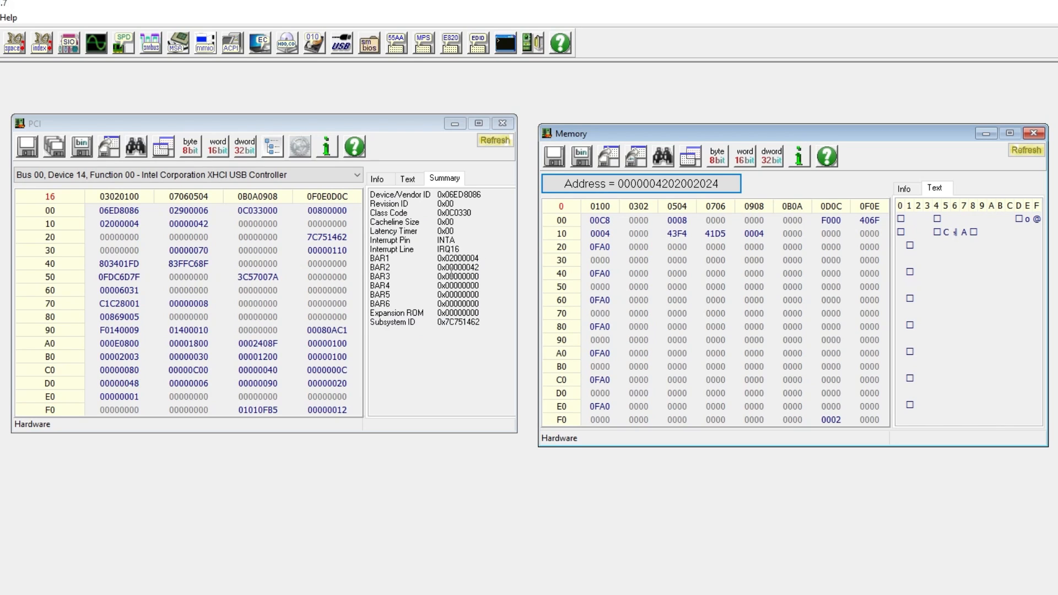
- Jump the Memory window to start address 02002024
{"action": "left_click", "coordinate": [637, 183]}
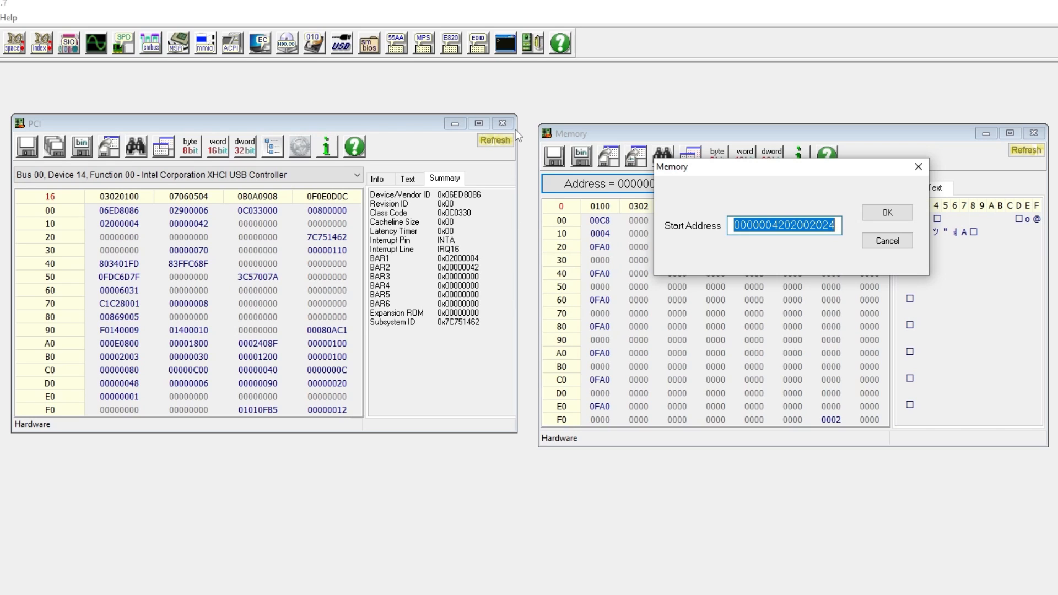
{"action": "mouse_move", "coordinate": [448, 268]}
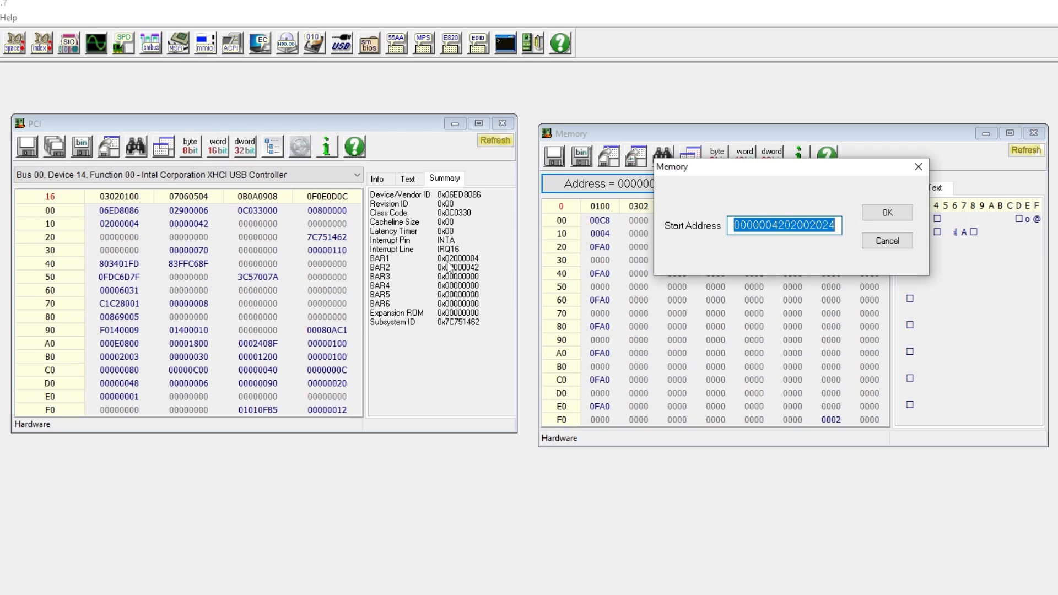
{"action": "type", "text": "02"}
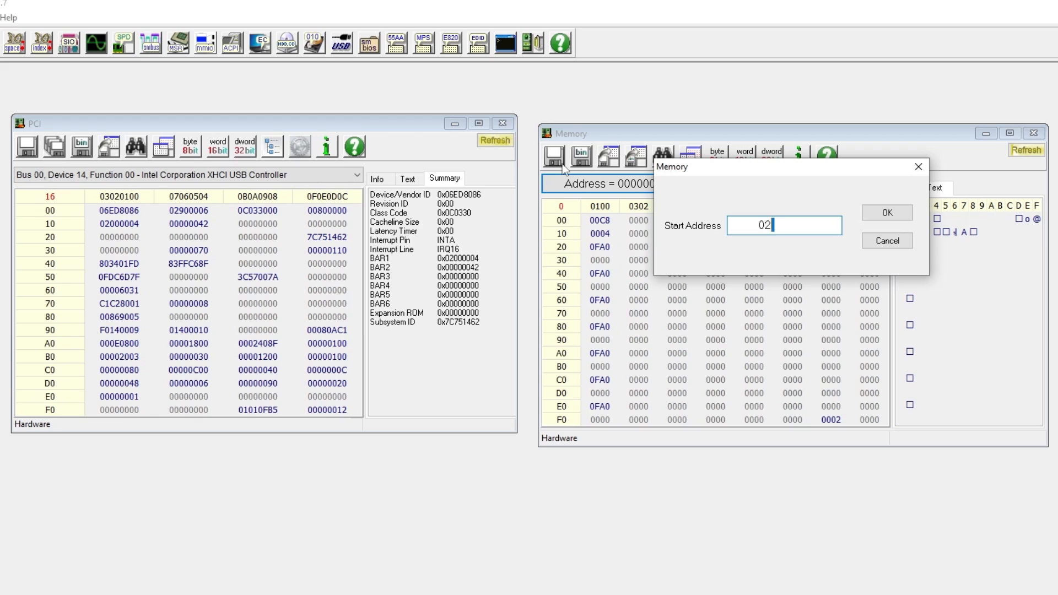
{"action": "type", "text": "000"}
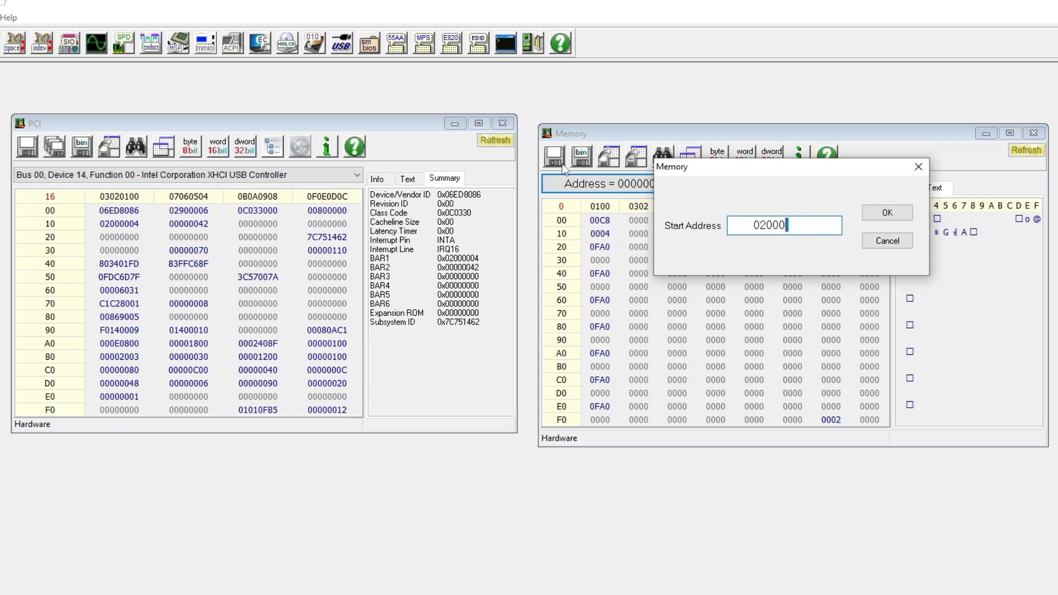
{"action": "type", "text": "20"}
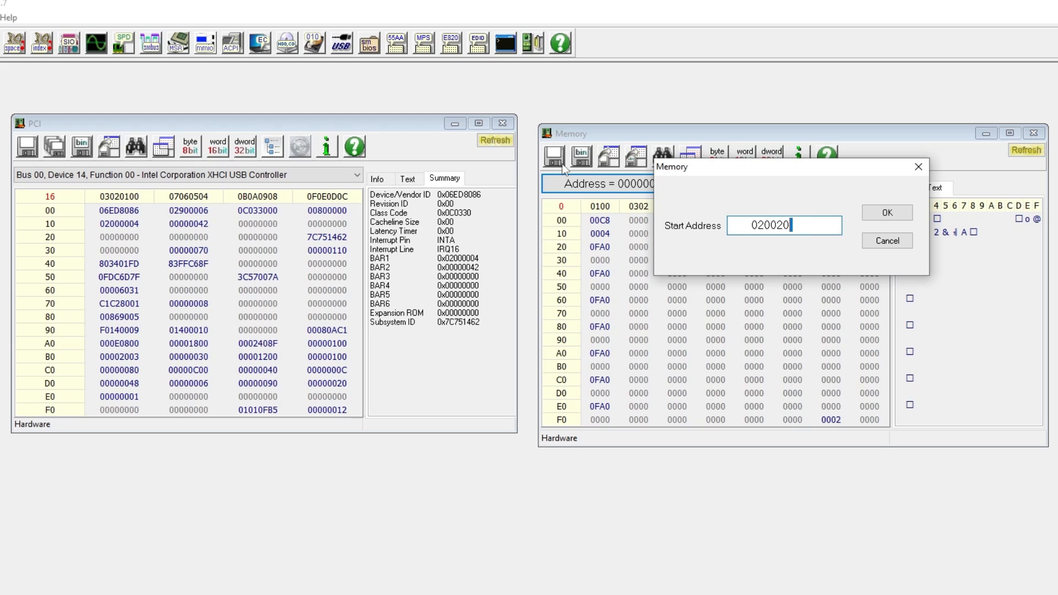
{"action": "left_click", "coordinate": [886, 212]}
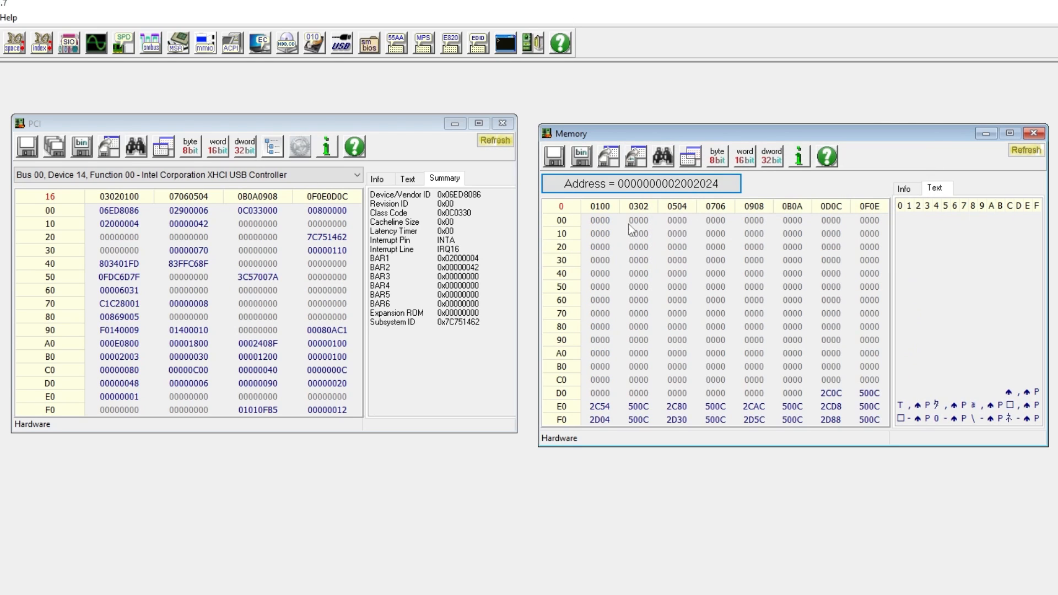
{"action": "left_click", "coordinate": [599, 220]}
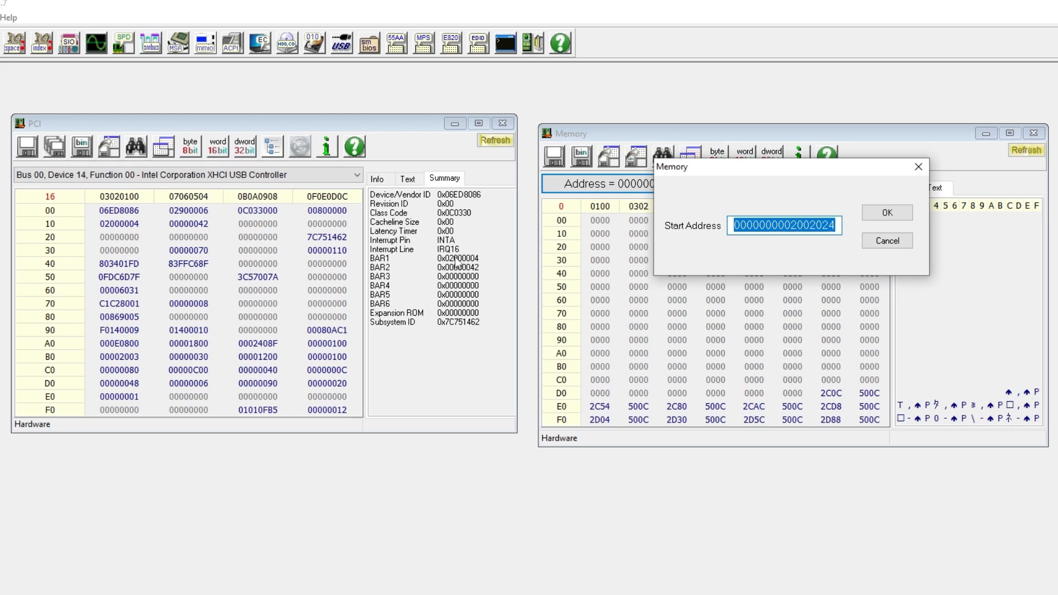
{"action": "type", "text": "2"}
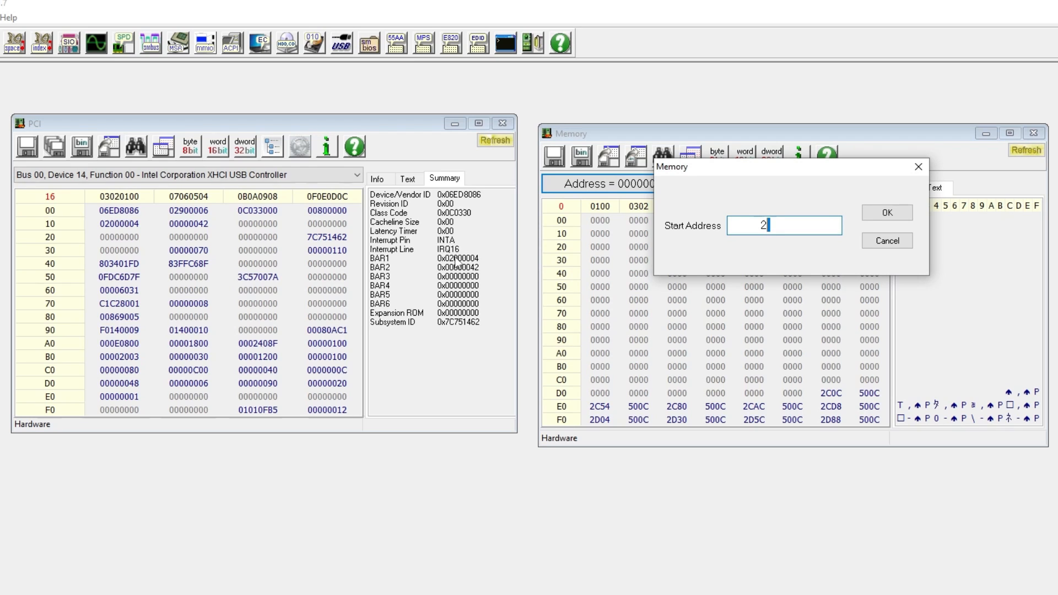
{"action": "type", "text": "0000"}
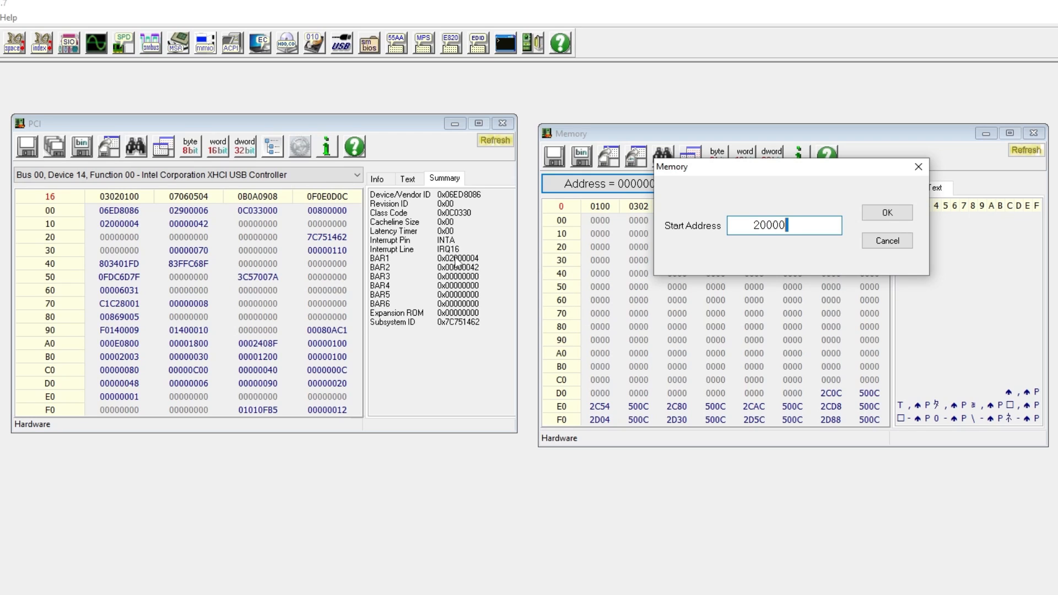
{"action": "type", "text": "04"}
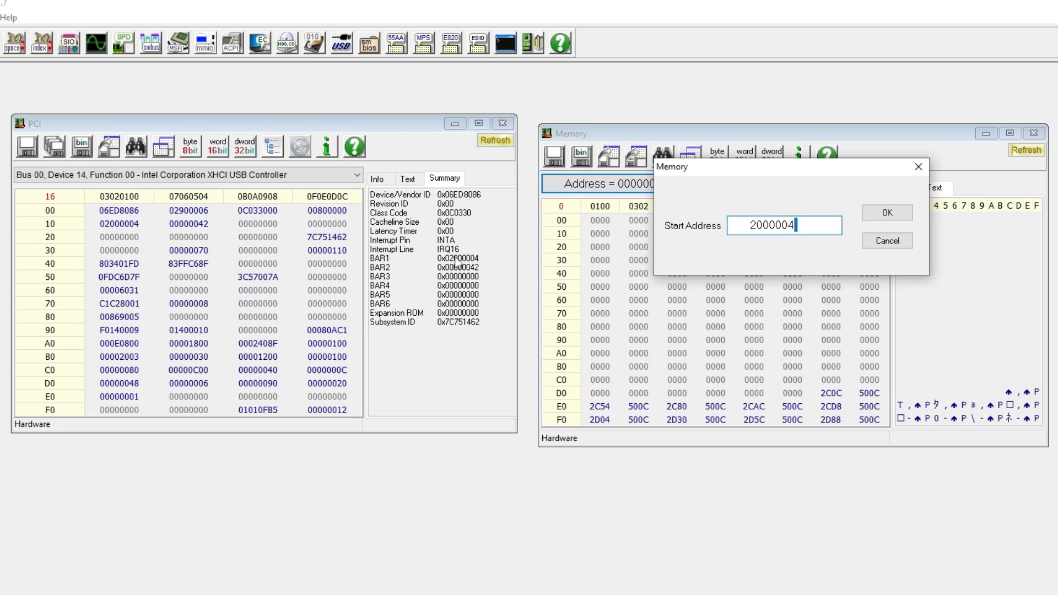
{"action": "key", "text": "BackSpace"}
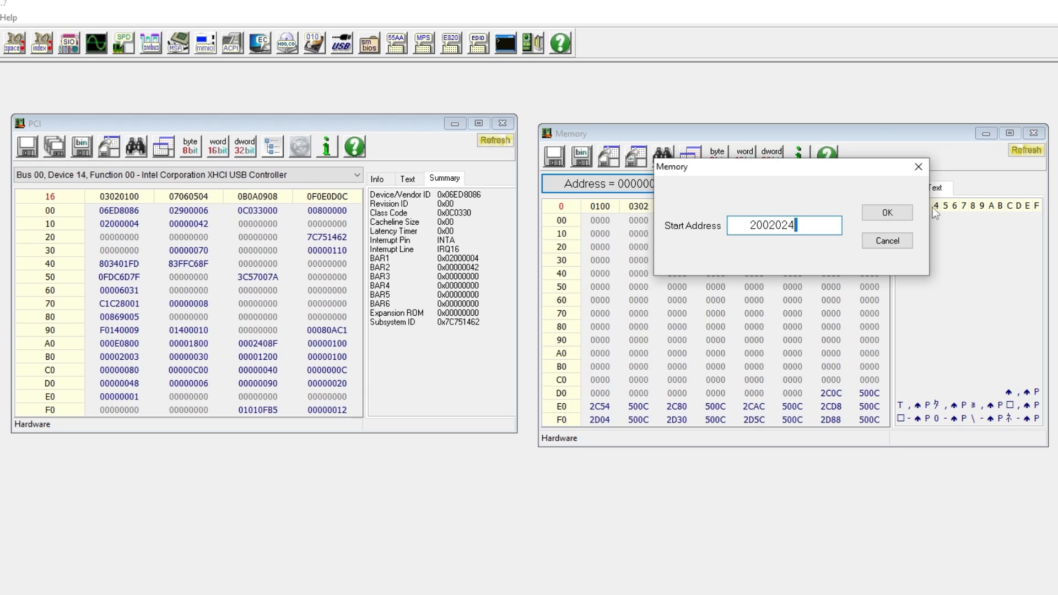
{"action": "left_click", "coordinate": [886, 212]}
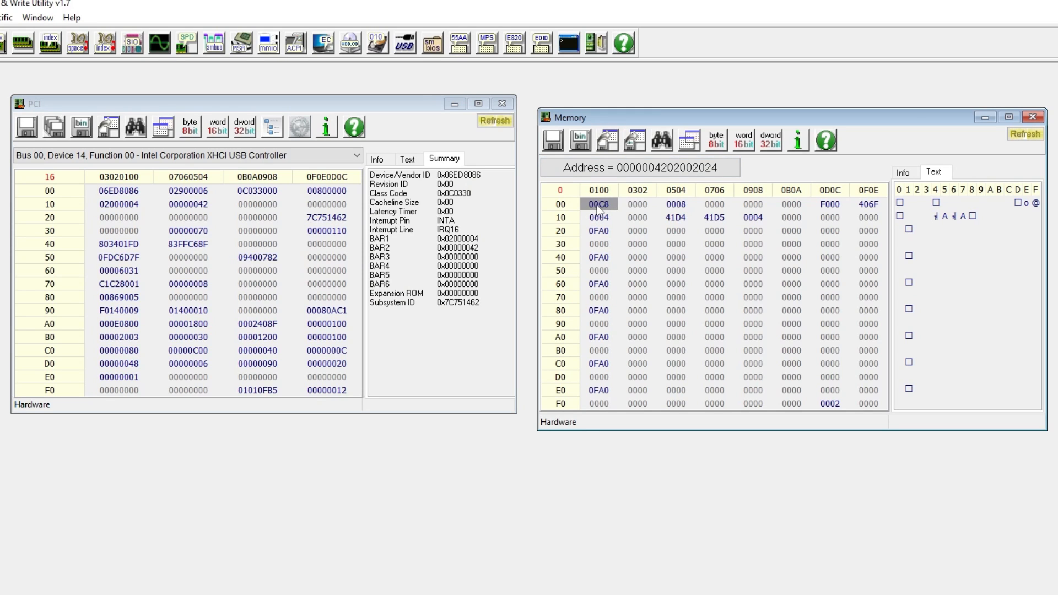
- Zero the 00C8 word at offset 00 to 0000 in the bit editor
{"action": "double_click", "coordinate": [597, 204]}
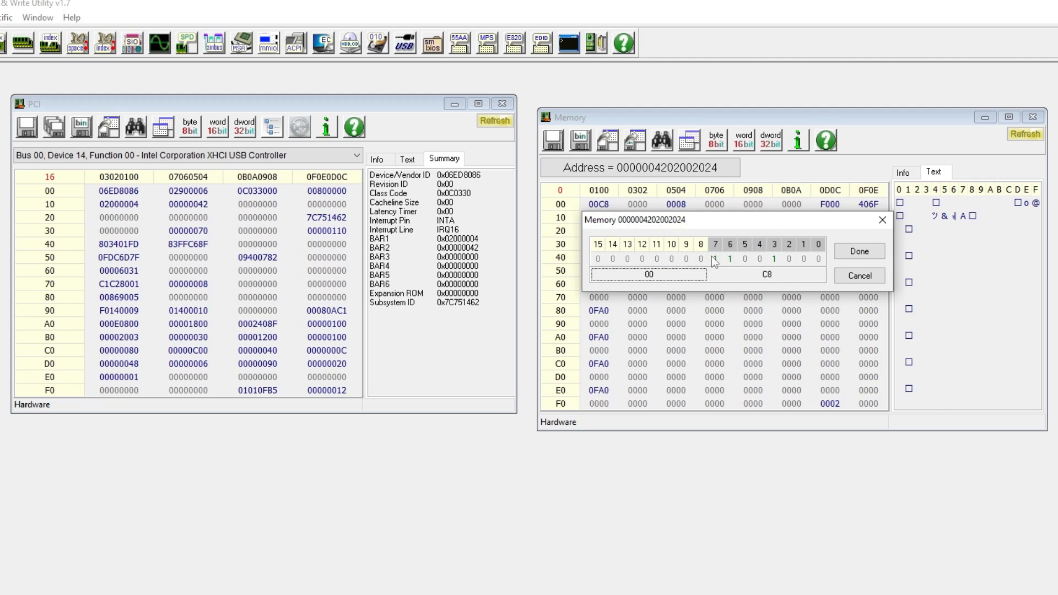
{"action": "left_click", "coordinate": [714, 259]}
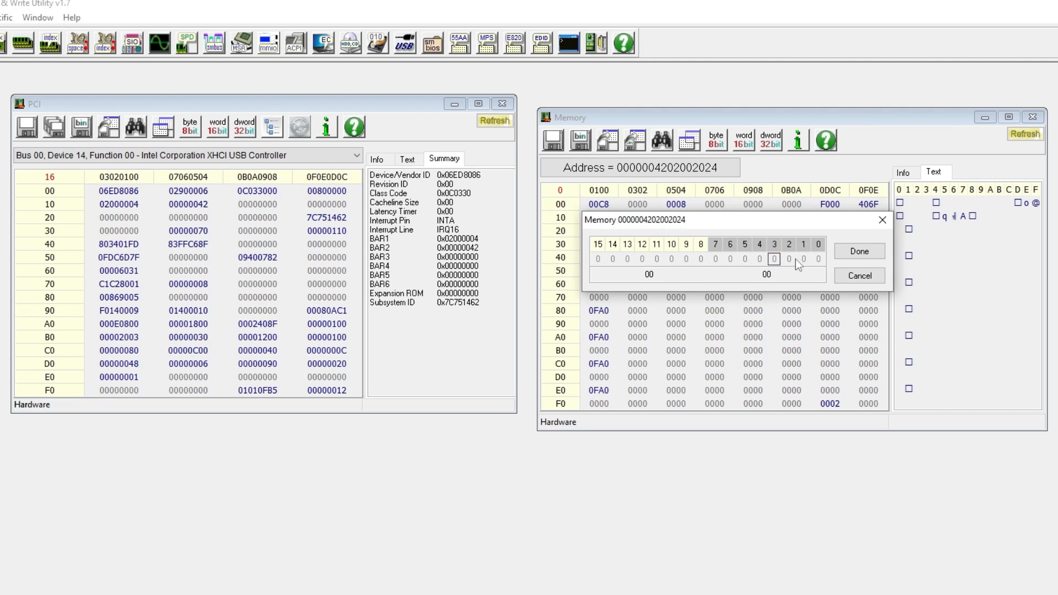
{"action": "left_click", "coordinate": [858, 252]}
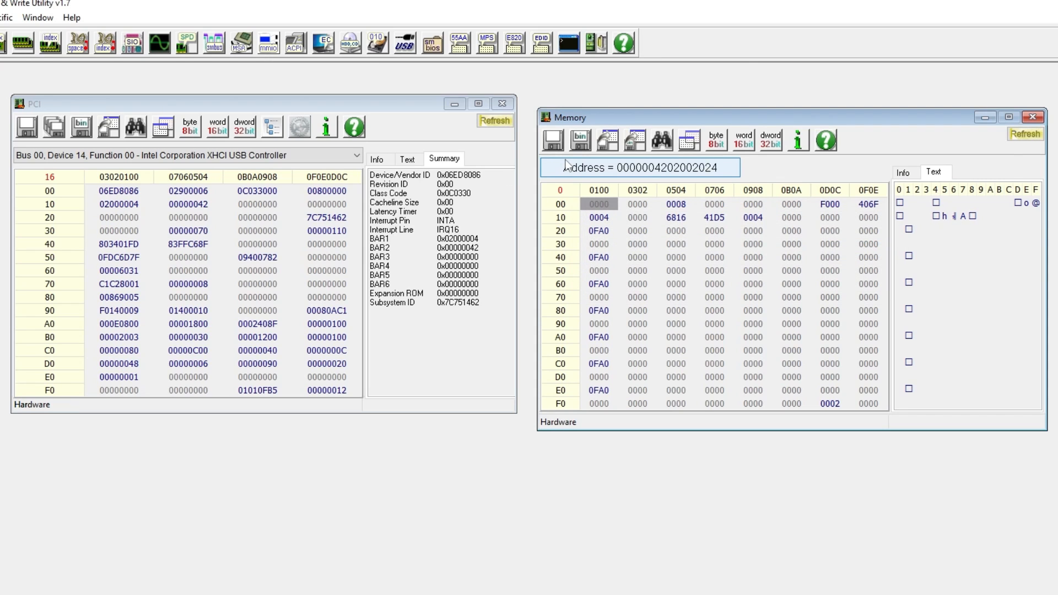
{"action": "mouse_move", "coordinate": [573, 167]}
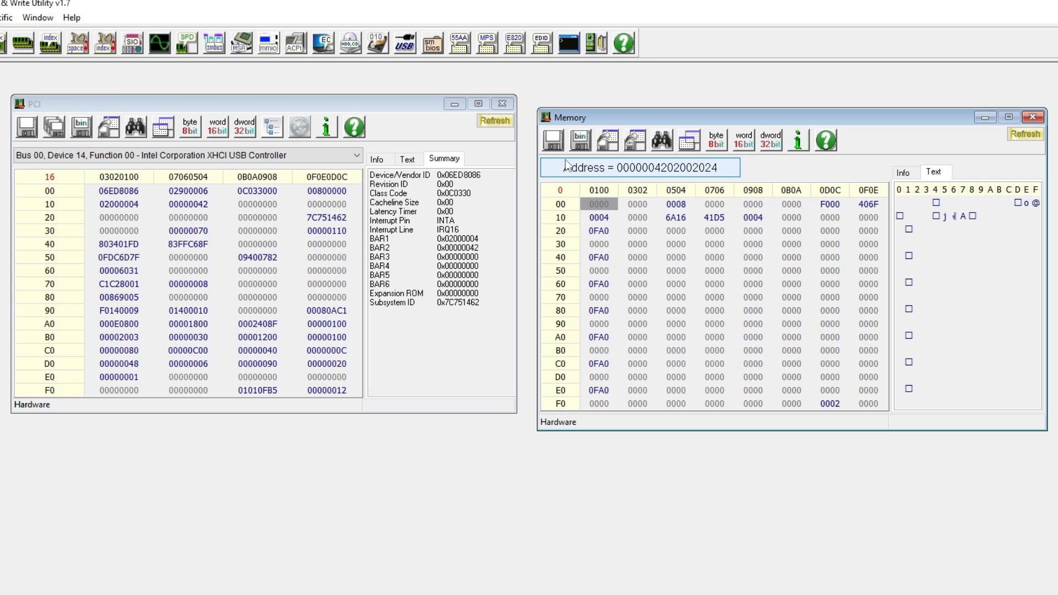
{"action": "left_click", "coordinate": [608, 139]}
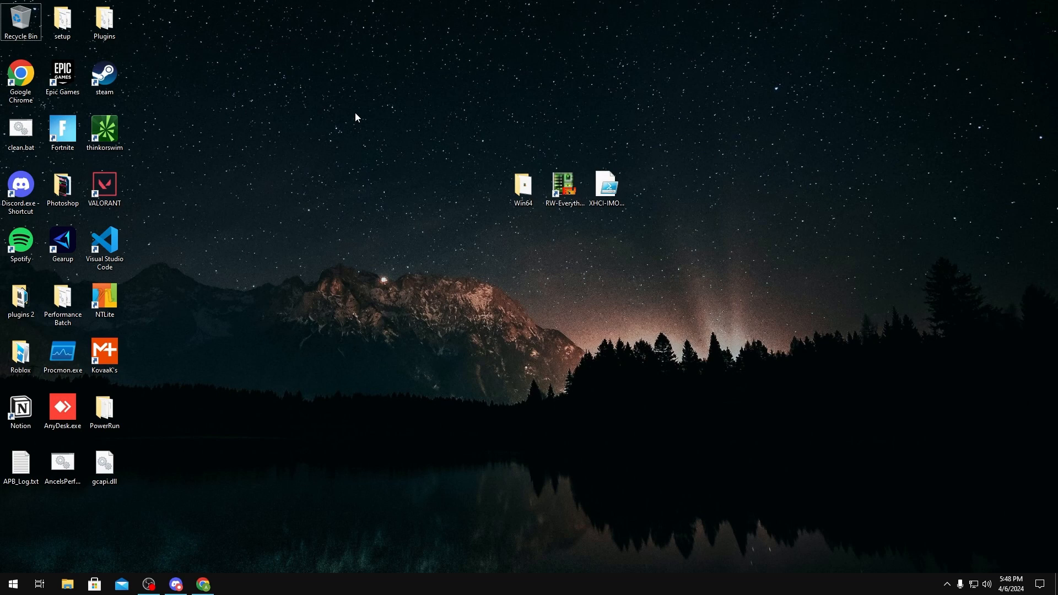
{"action": "mouse_move", "coordinate": [714, 170]}
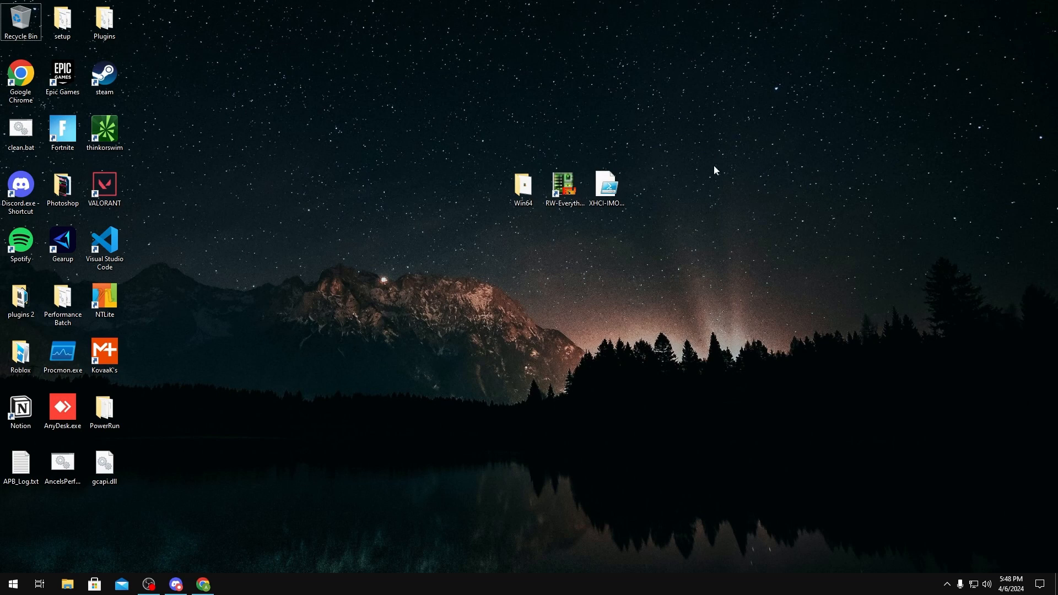
{"action": "mouse_move", "coordinate": [226, 541]}
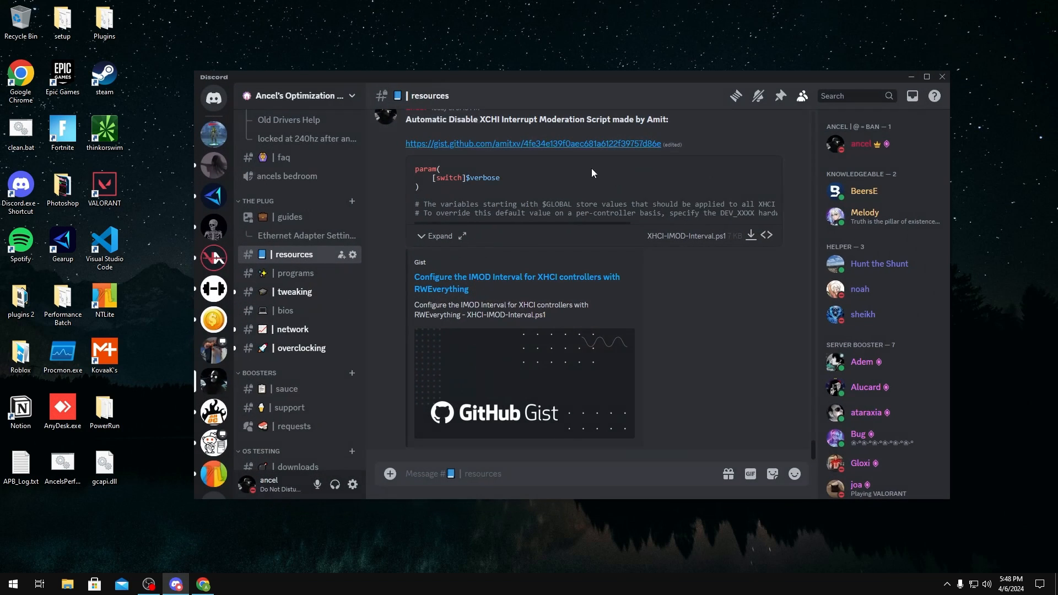
{"action": "mouse_move", "coordinate": [453, 122]}
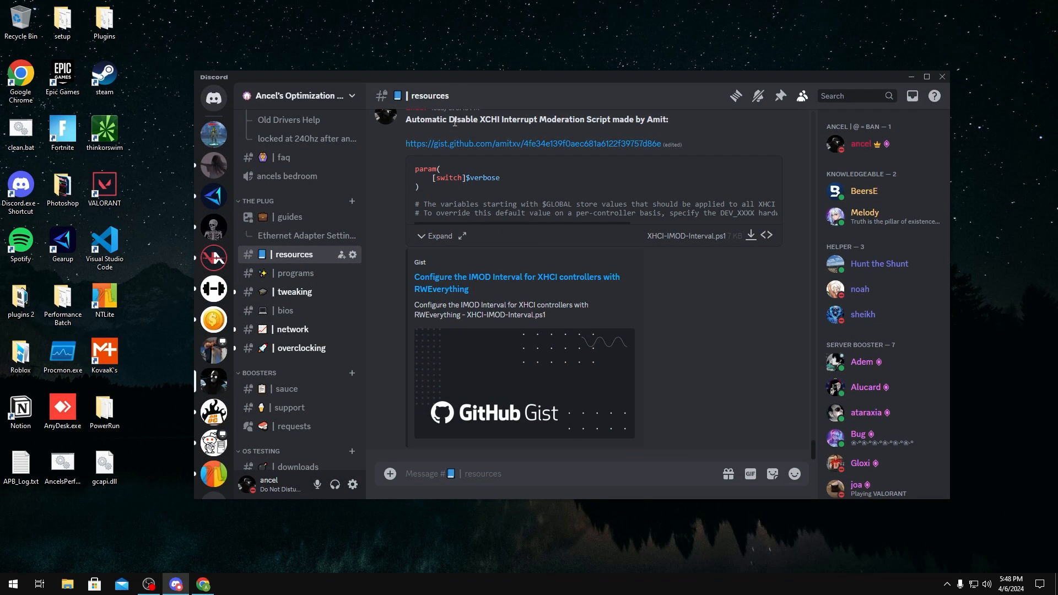
{"action": "mouse_move", "coordinate": [943, 64]}
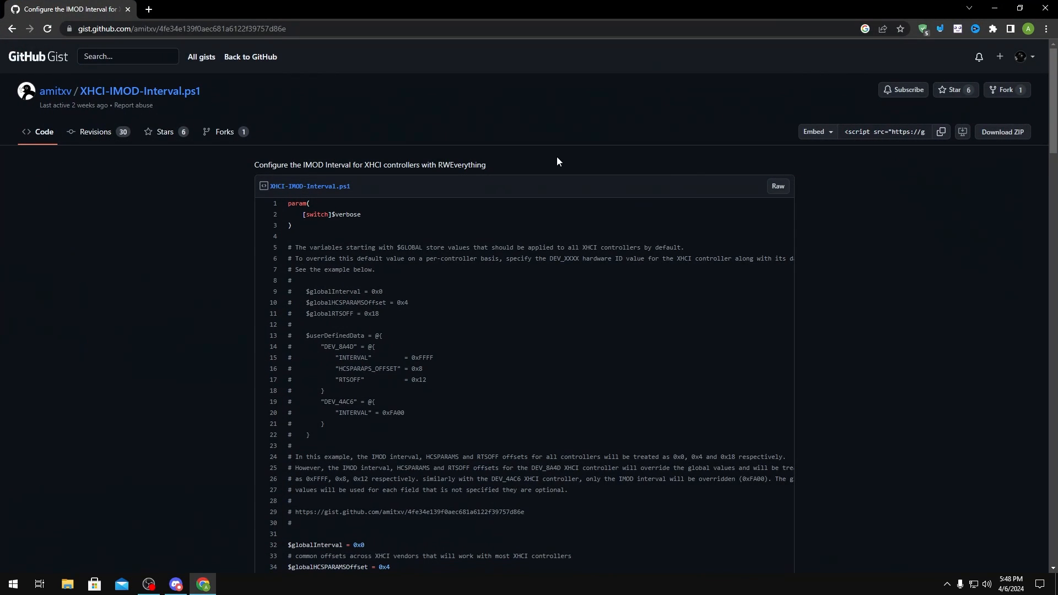
{"action": "mouse_move", "coordinate": [457, 168]}
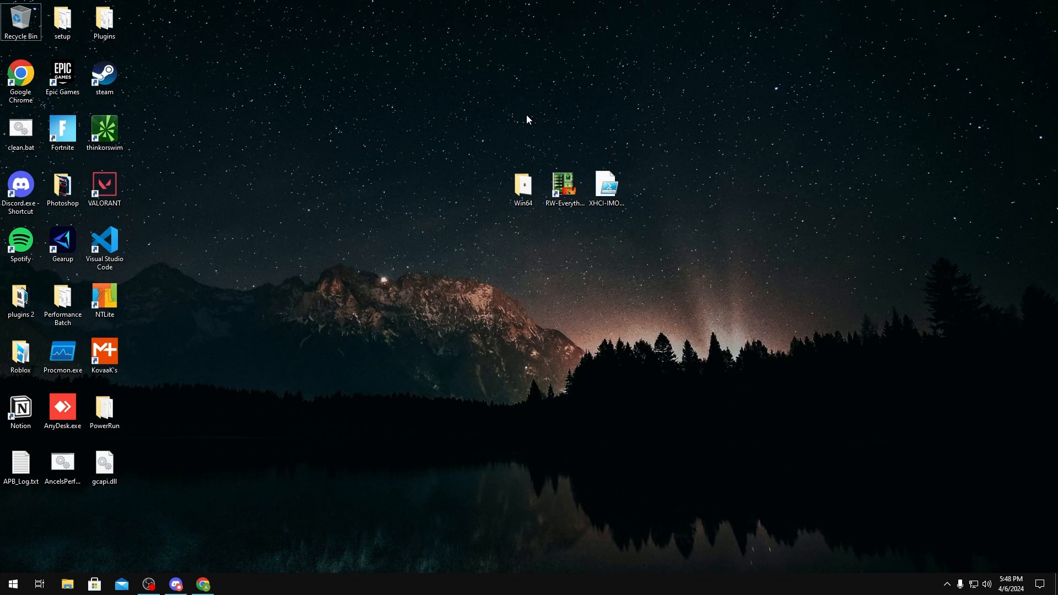
{"action": "mouse_move", "coordinate": [482, 107]}
{"action": "type", "text": "she"}
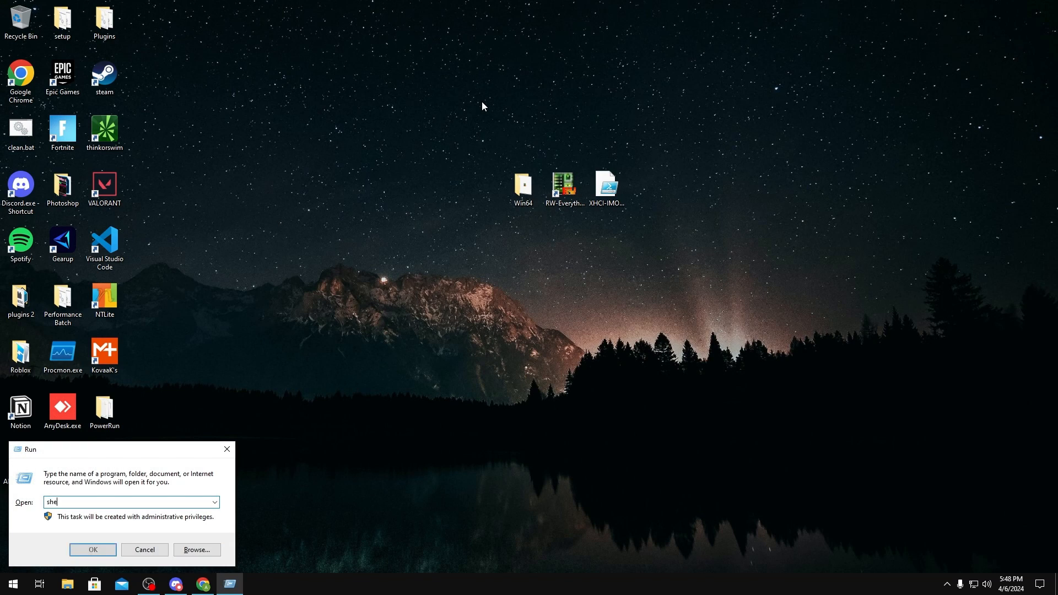
- Open the Startup folder by running shell:startup
{"action": "type", "text": "ll:startup"}
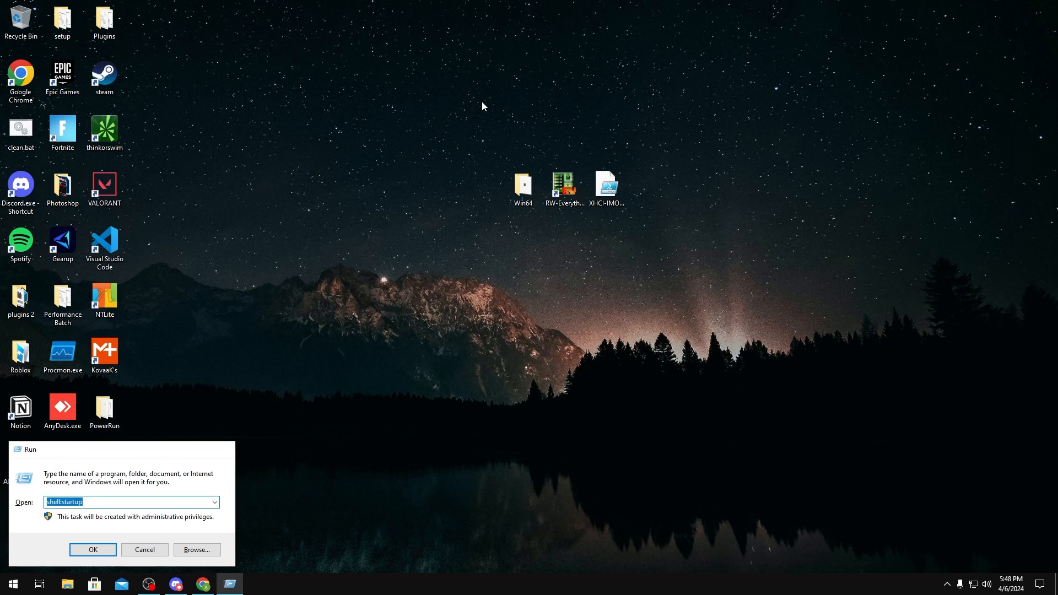
{"action": "left_click", "coordinate": [92, 549]}
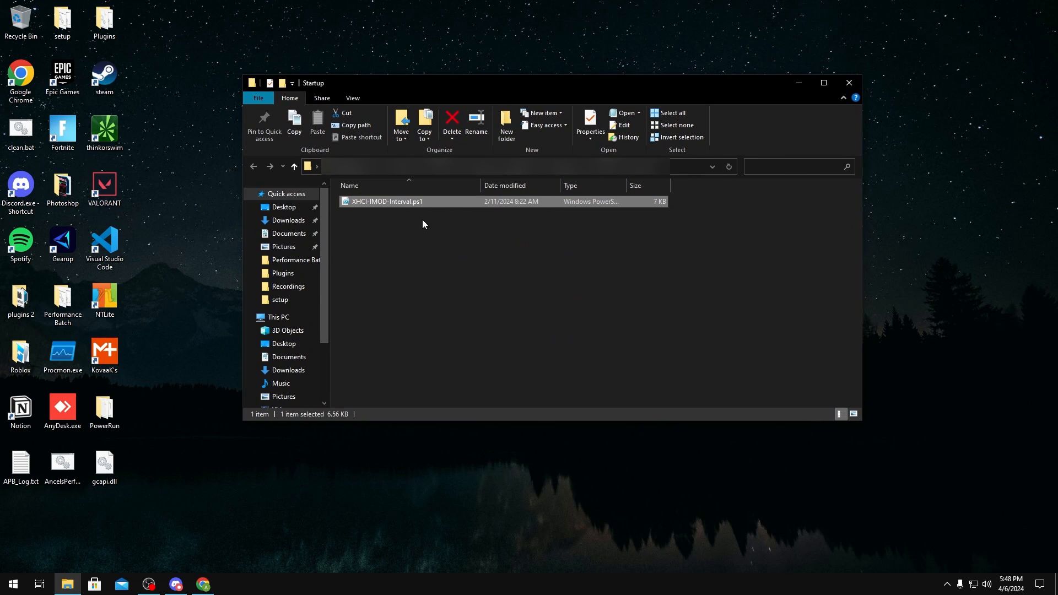
- Associate XHCI-IMOD-Interval.ps1 with System32\WindowsPowerShell\v1.0\powershell.exe via Properties
{"action": "right_click", "coordinate": [386, 201]}
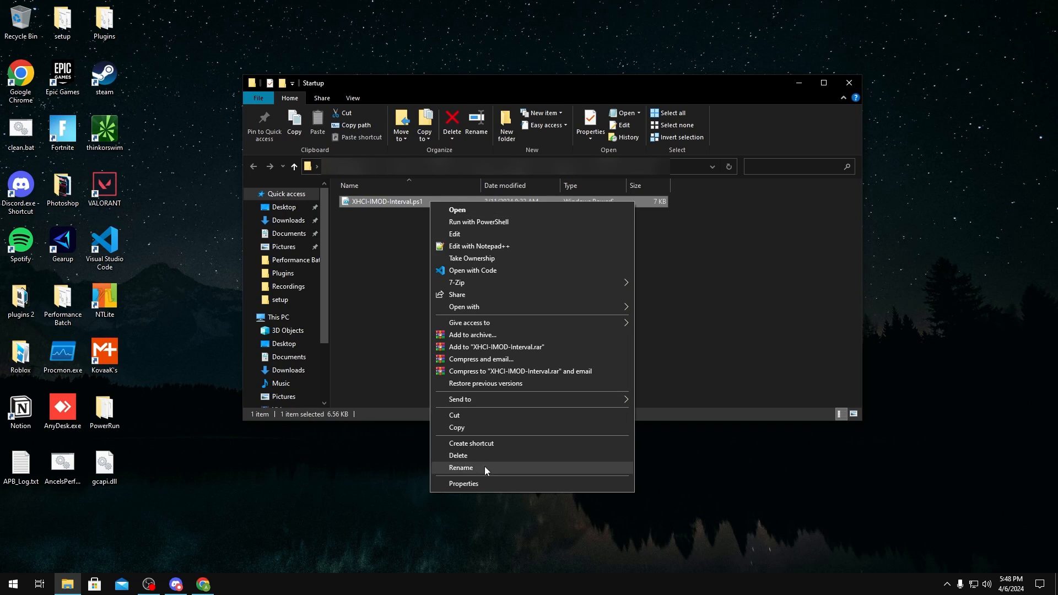
{"action": "left_click", "coordinate": [464, 483]}
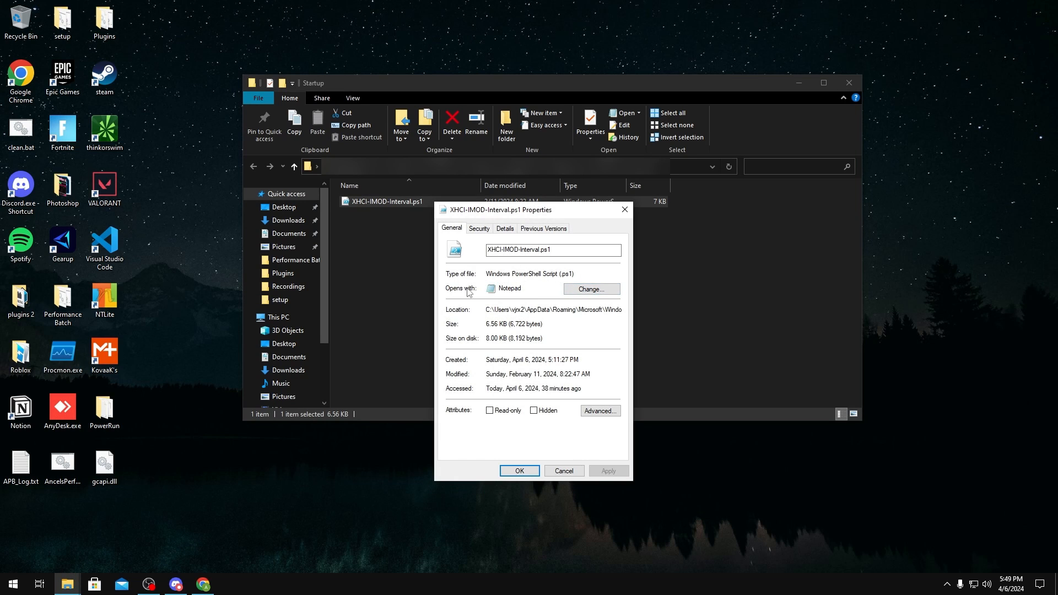
{"action": "left_click", "coordinate": [589, 289]}
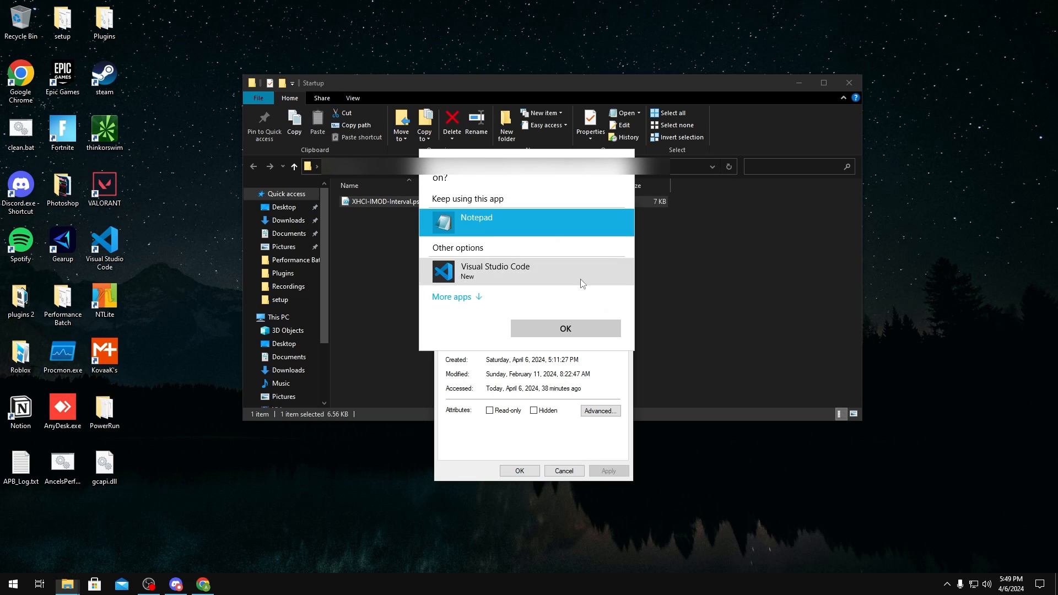
{"action": "left_click", "coordinate": [456, 296]}
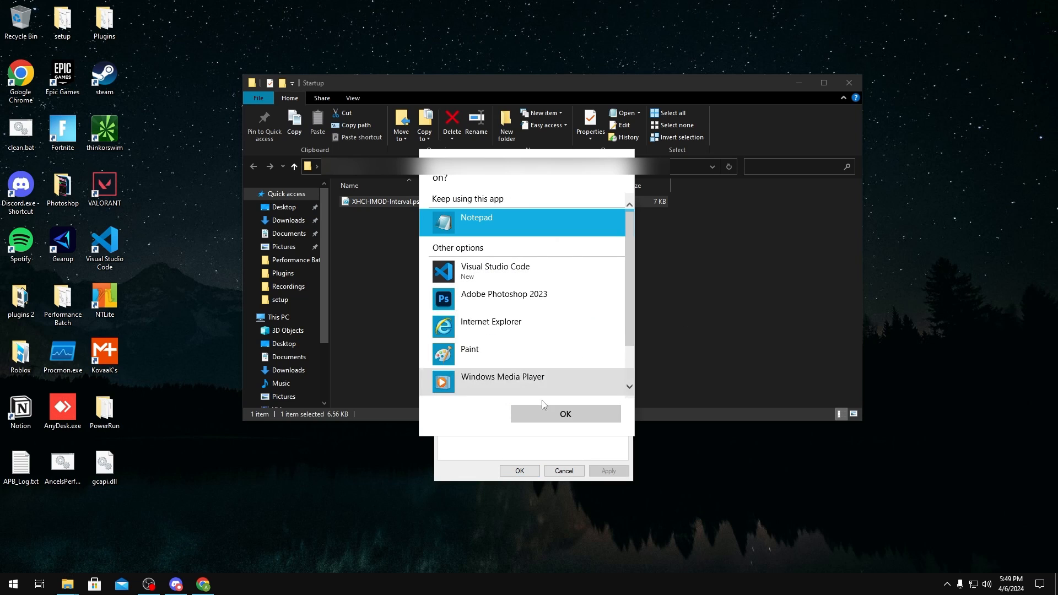
{"action": "scroll", "scroll_direction": "down", "scroll_amount": 3}
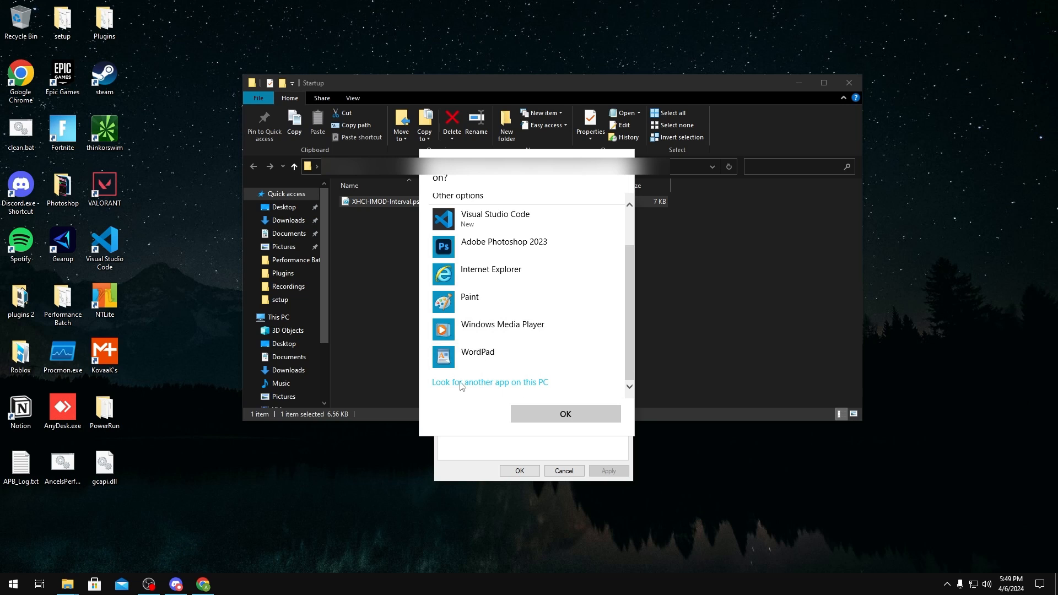
{"action": "left_click", "coordinate": [489, 382]}
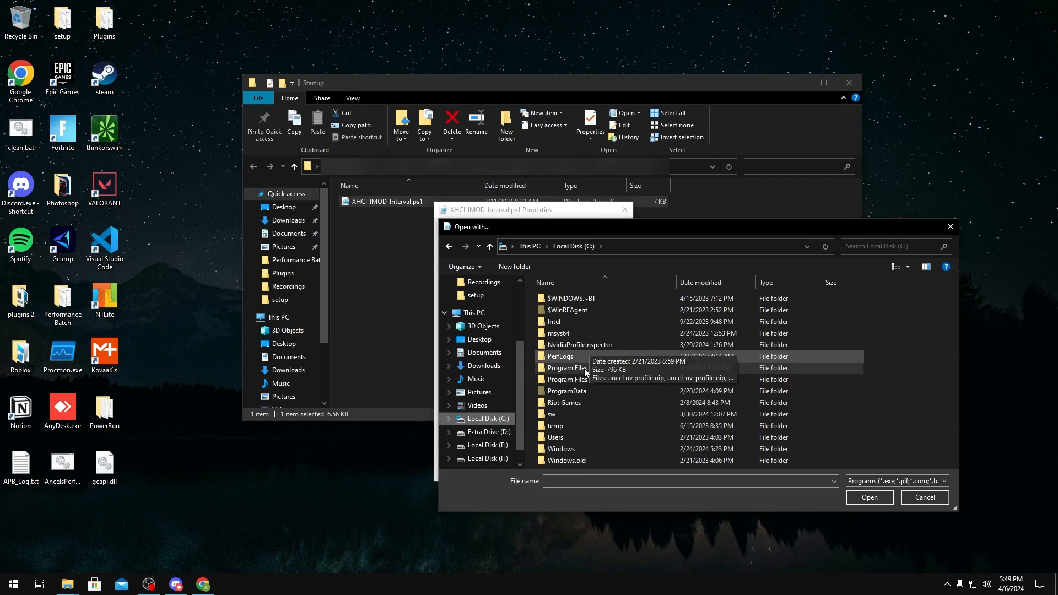
{"action": "double_click", "coordinate": [561, 448]}
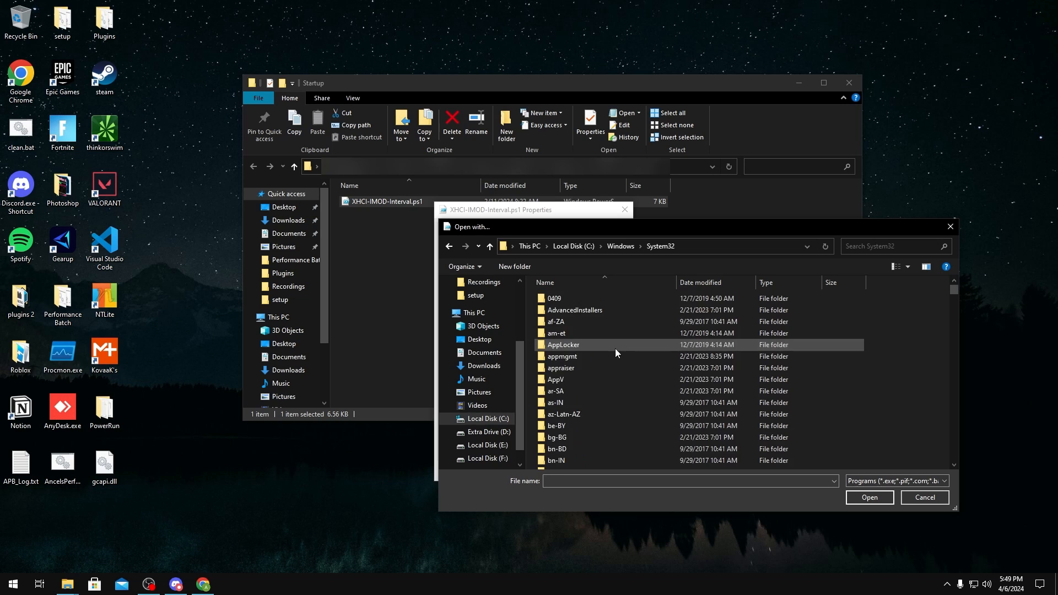
{"action": "scroll", "scroll_direction": "down", "scroll_amount": 3}
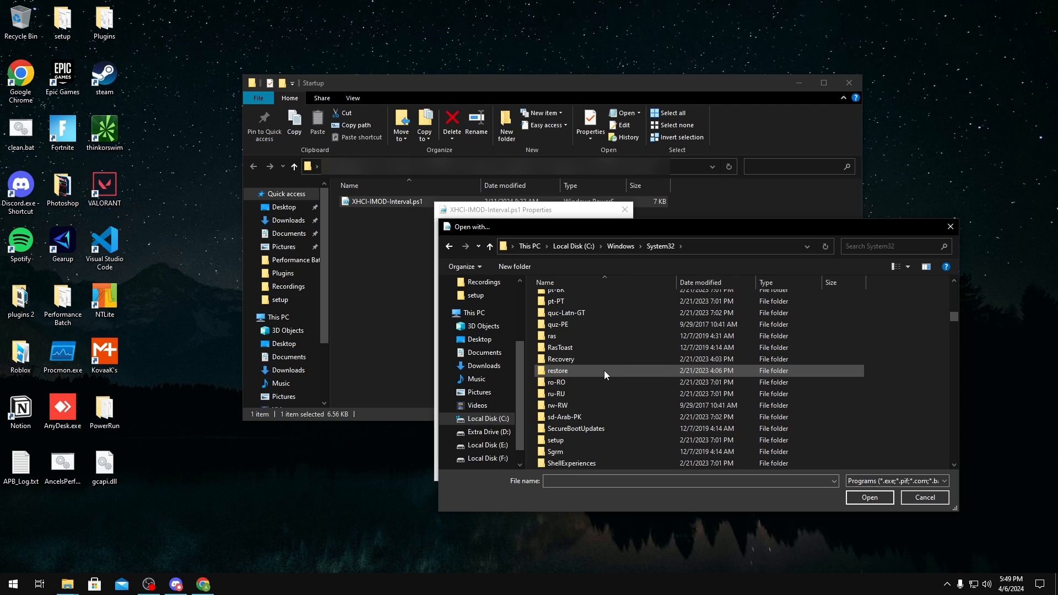
{"action": "scroll", "scroll_direction": "down", "scroll_amount": 3}
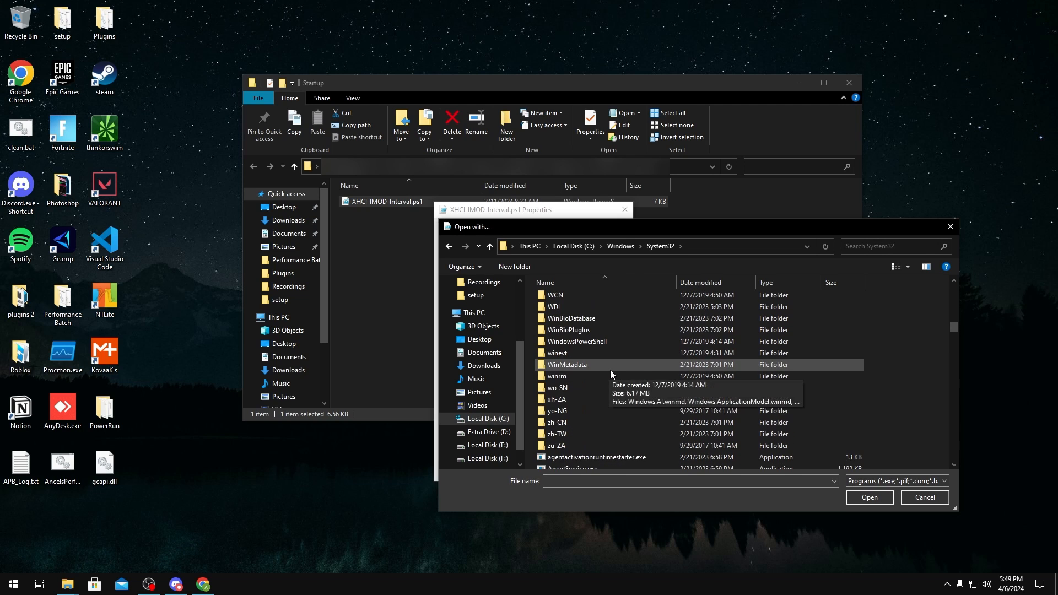
{"action": "double_click", "coordinate": [577, 340]}
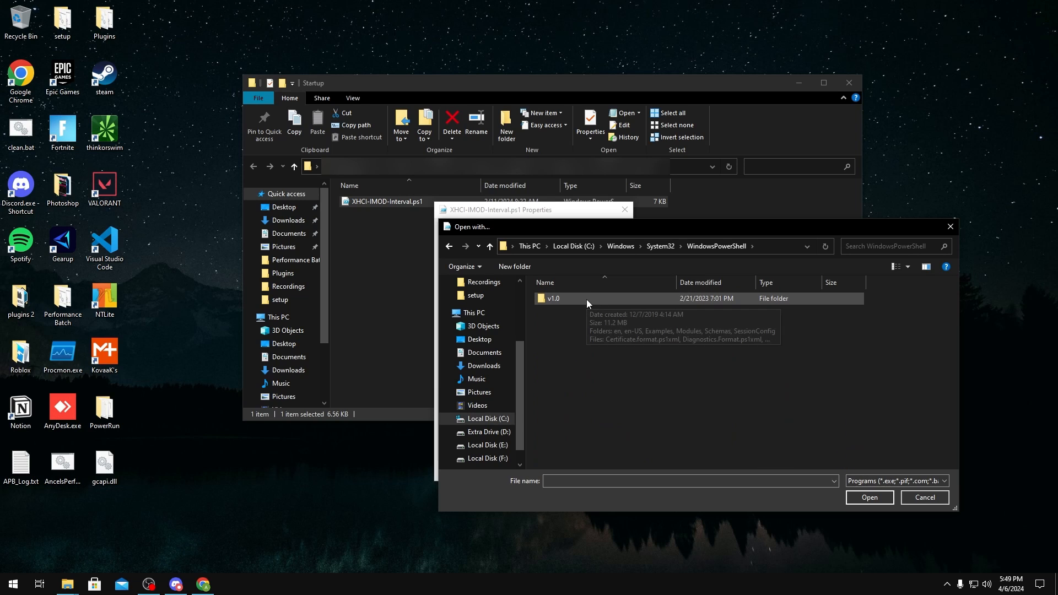
{"action": "double_click", "coordinate": [553, 298]}
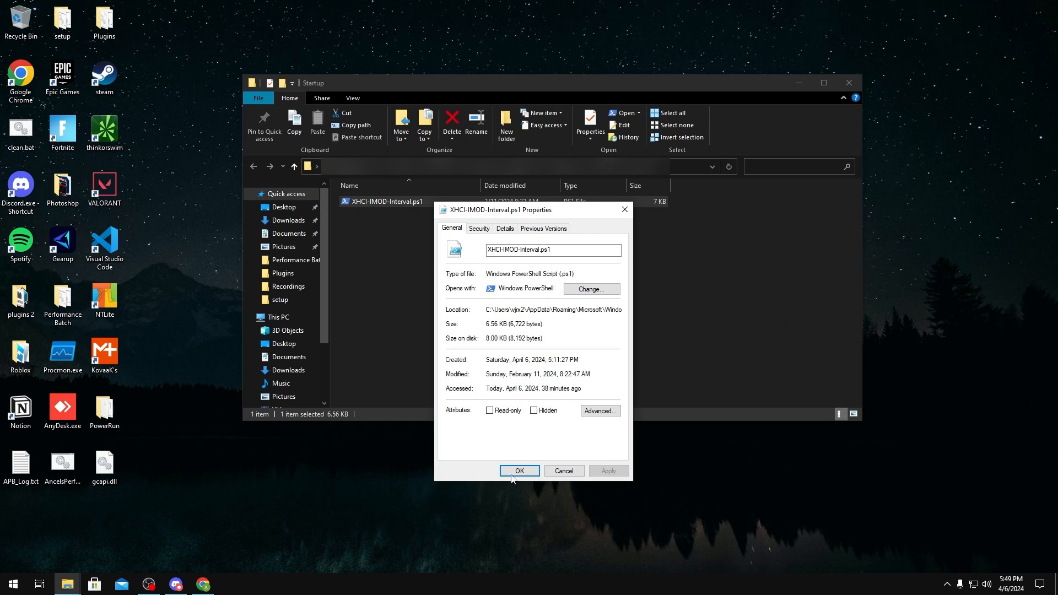
{"action": "left_click", "coordinate": [519, 470]}
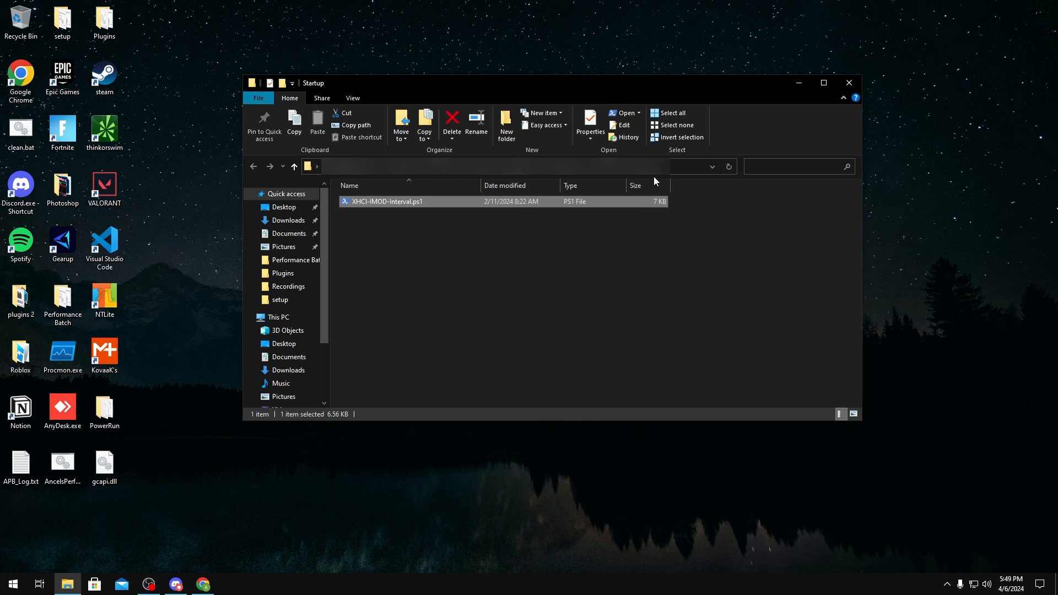
{"action": "mouse_move", "coordinate": [568, 218]}
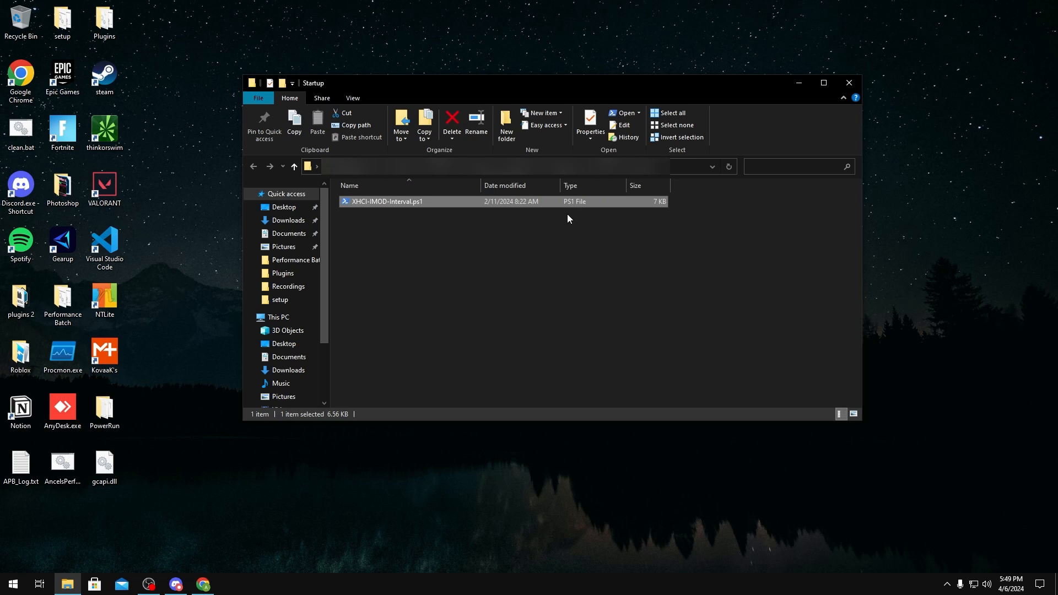
{"action": "mouse_move", "coordinate": [556, 223]}
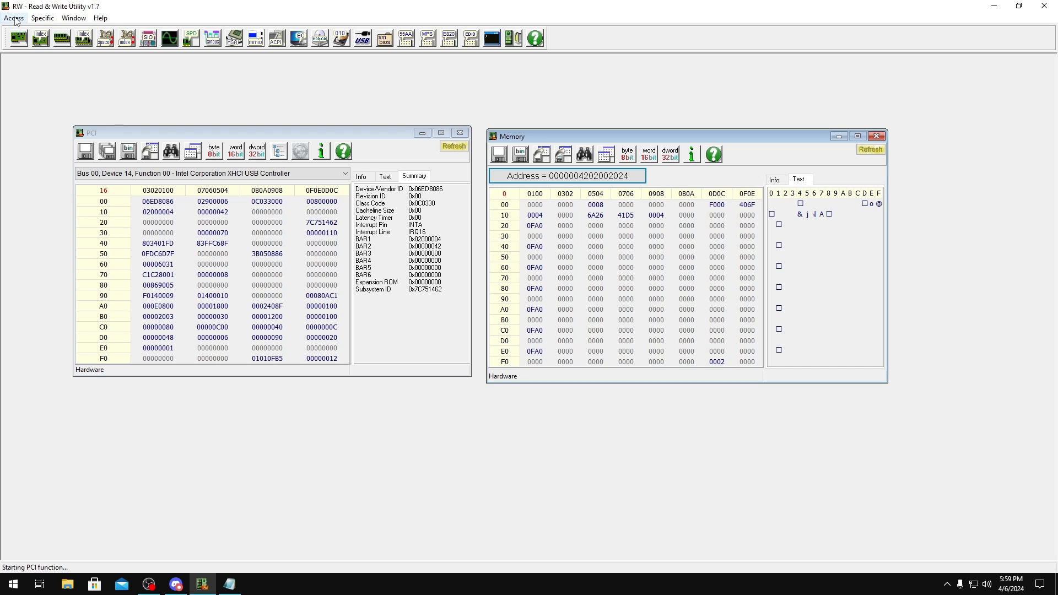
- Open the CPU MSR registers view and maximize it
{"action": "left_click", "coordinate": [13, 18]}
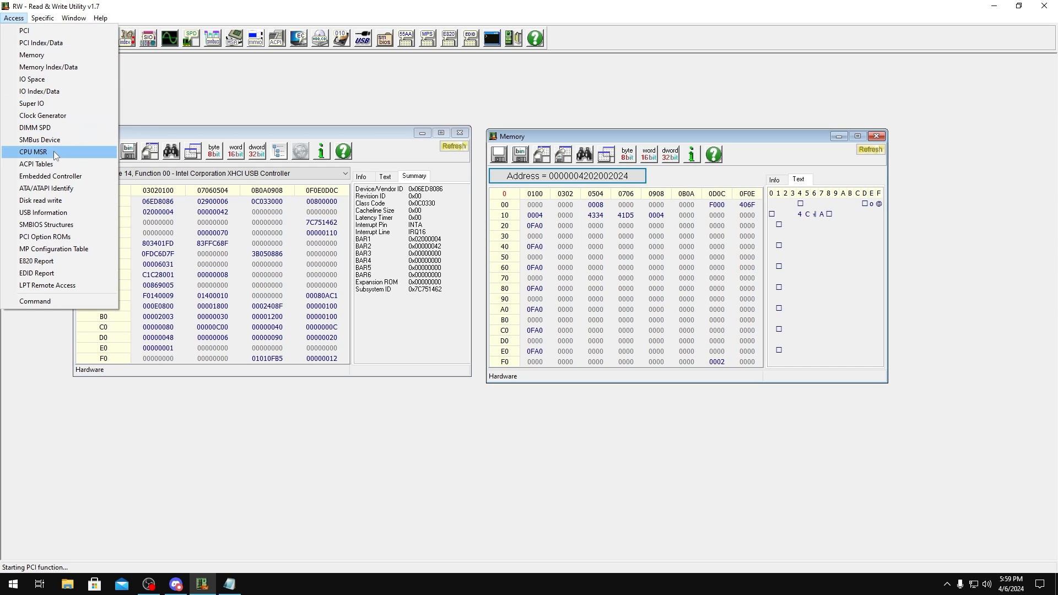
{"action": "left_click", "coordinate": [32, 151]}
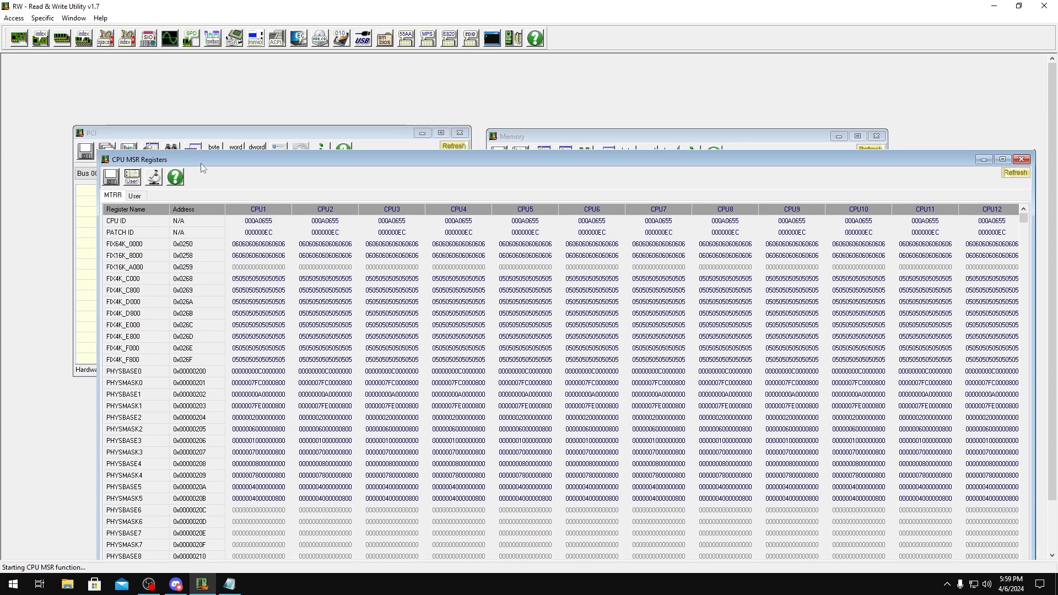
{"action": "left_click", "coordinate": [1001, 159]}
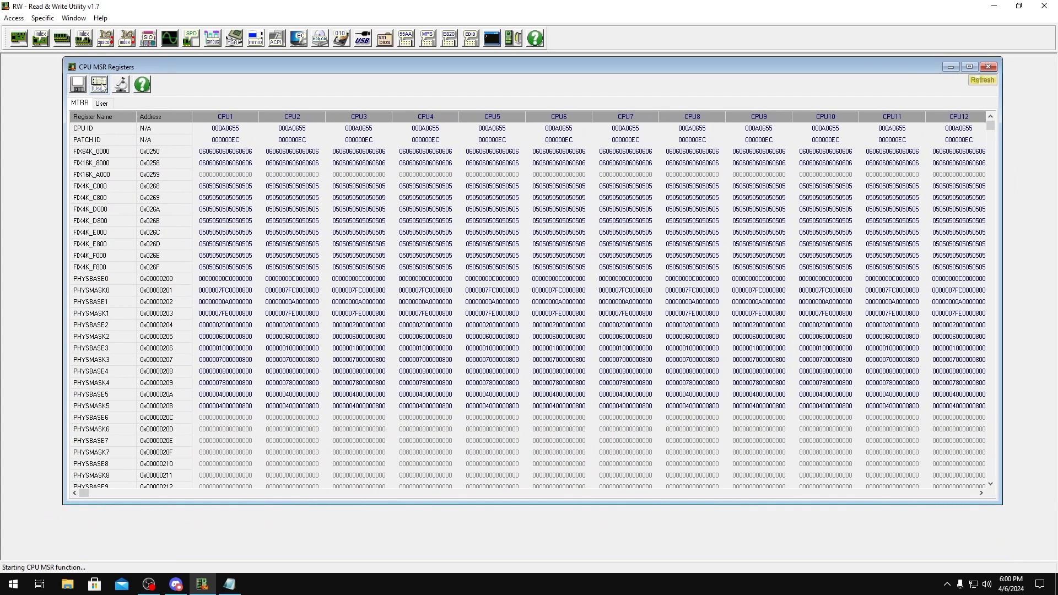
- Add DRAM 0x618, PP1 0x640, PKG_RAPL 0x610 and PP0 0x638 power limits to the user list
{"action": "left_click", "coordinate": [98, 84]}
{"action": "type", "text": "MSR_DRAM_POWER_LIMIT=0x618"}
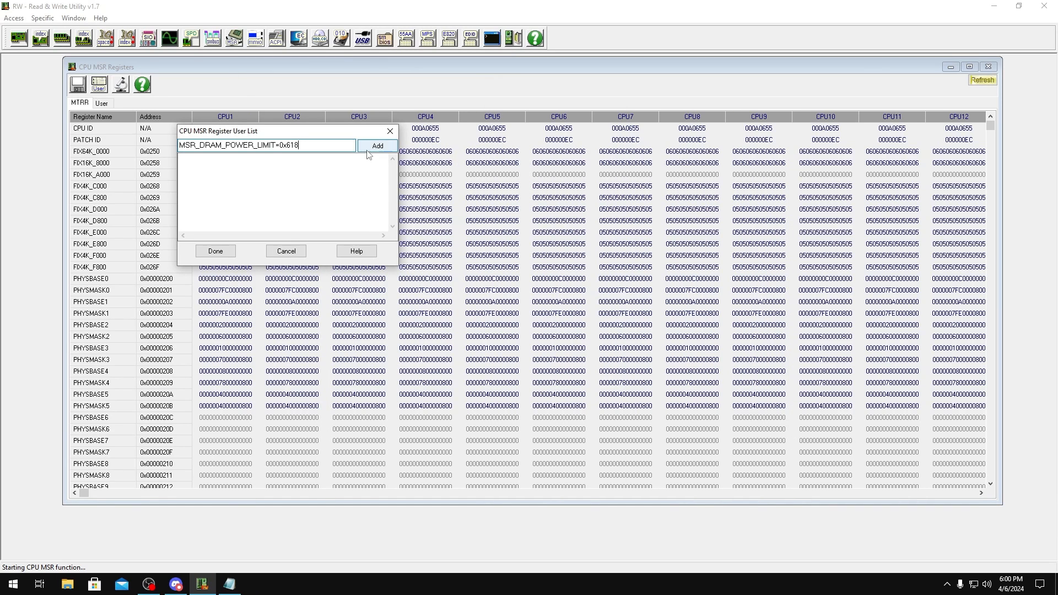
{"action": "left_click", "coordinate": [377, 145]}
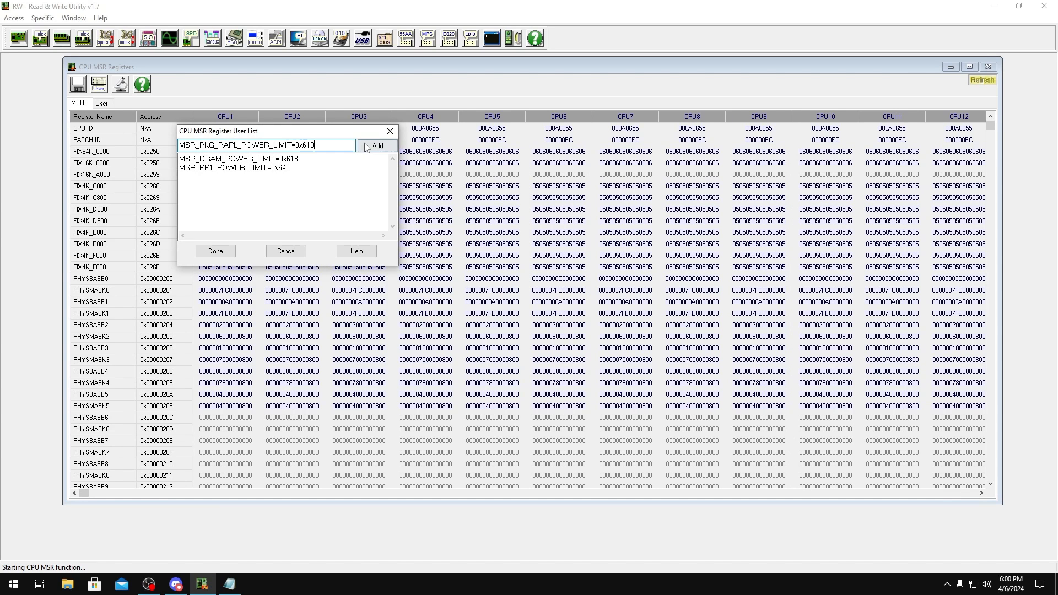
{"action": "left_click", "coordinate": [376, 145]}
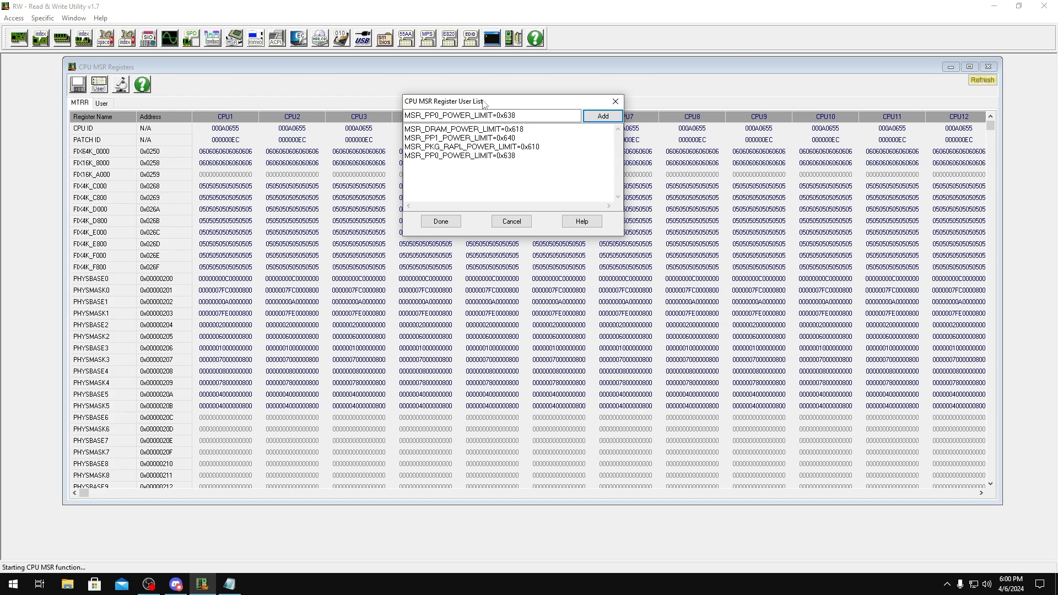
{"action": "left_click_drag", "start_coordinate": [483, 102], "coordinate": [458, 73]}
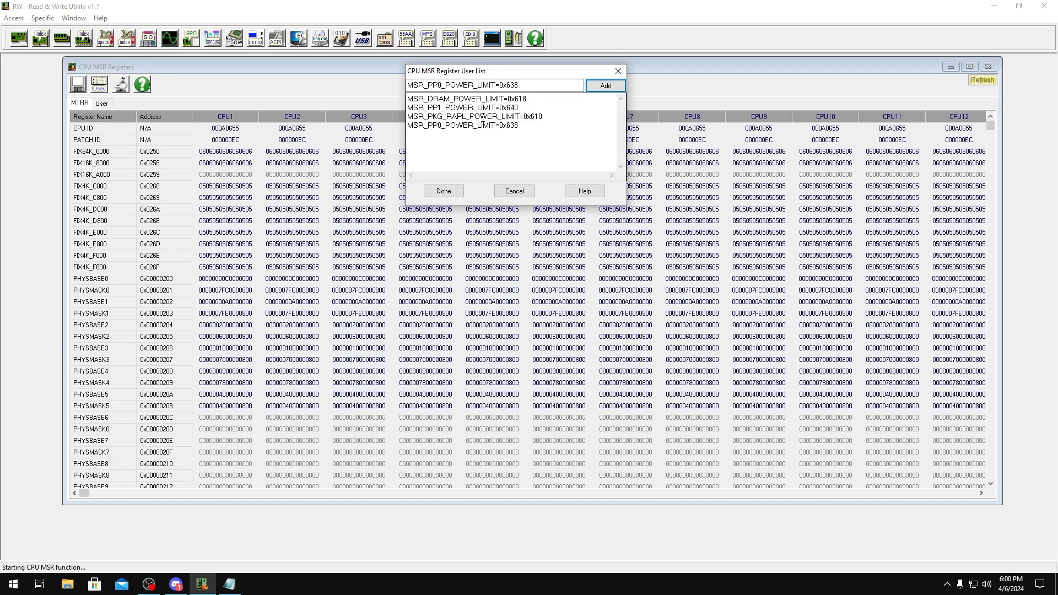
- Confirm the user list to show the four power-limit MSR values, then close RW-Everything
{"action": "left_click", "coordinate": [443, 190]}
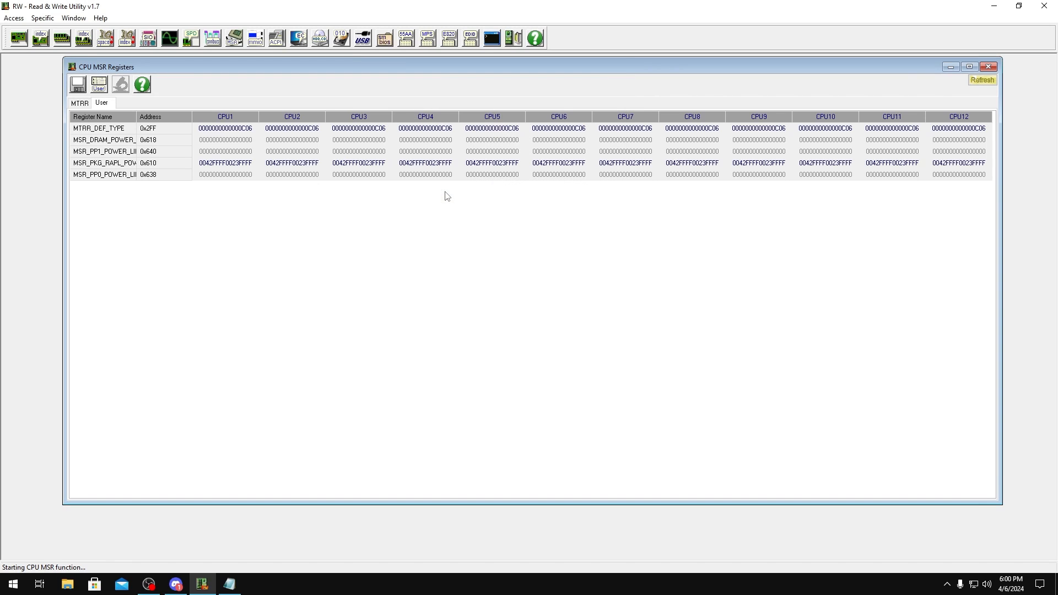
{"action": "mouse_move", "coordinate": [247, 194]}
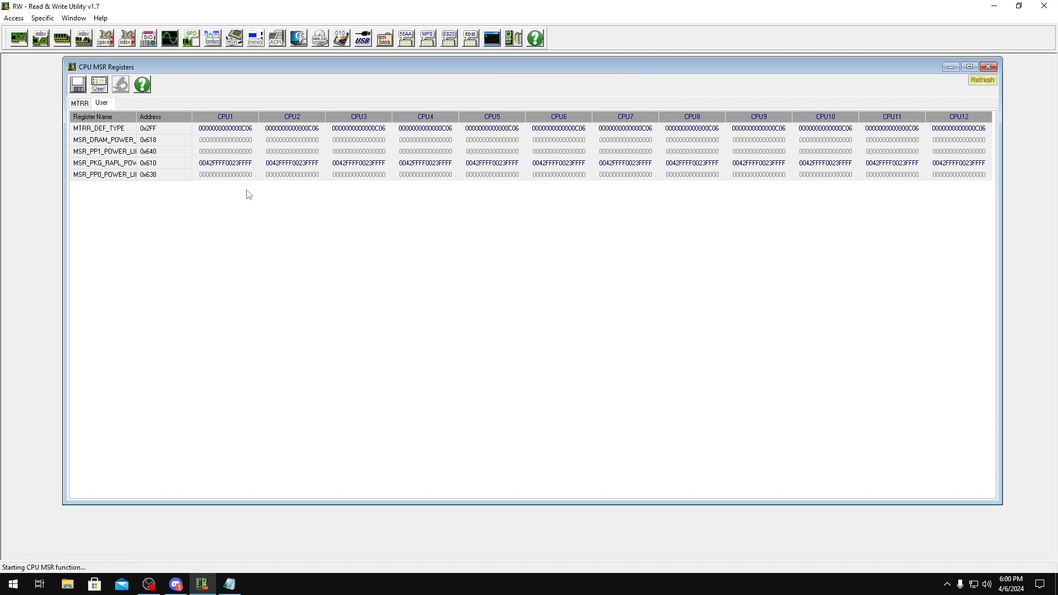
{"action": "mouse_move", "coordinate": [1048, 6]}
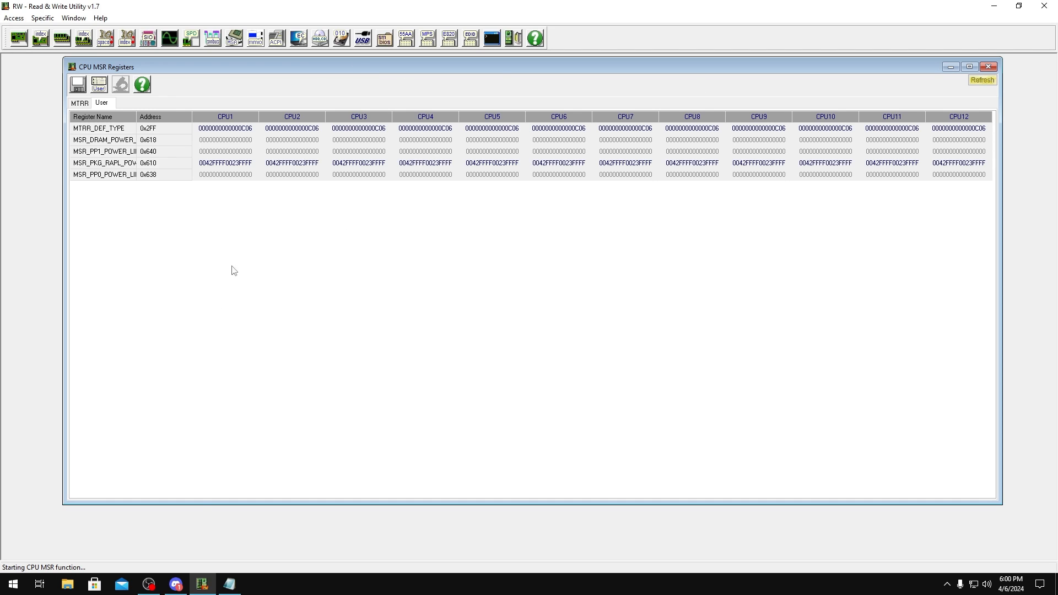
{"action": "left_click", "coordinate": [989, 66]}
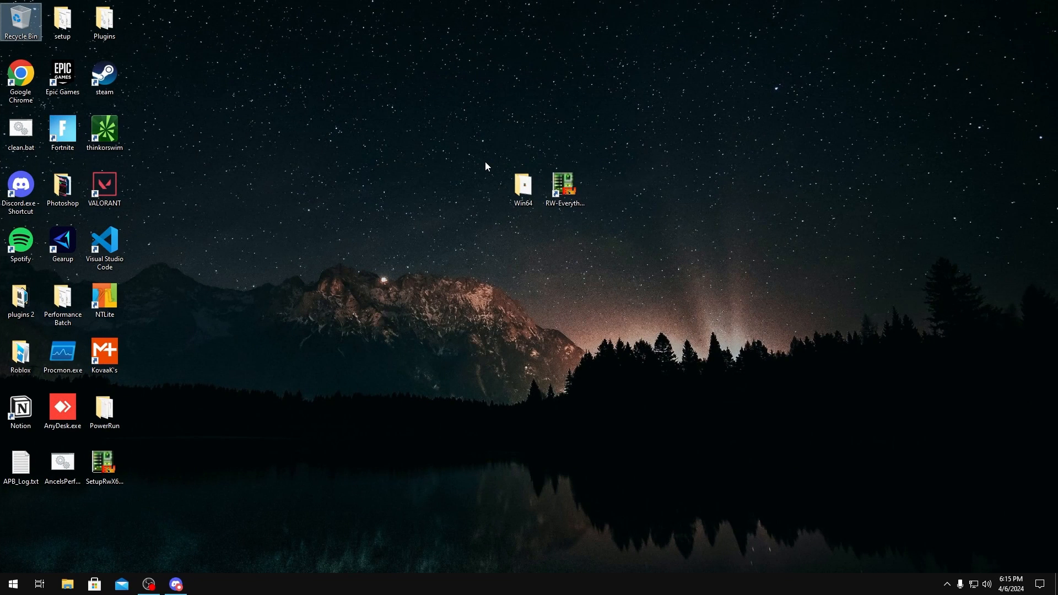